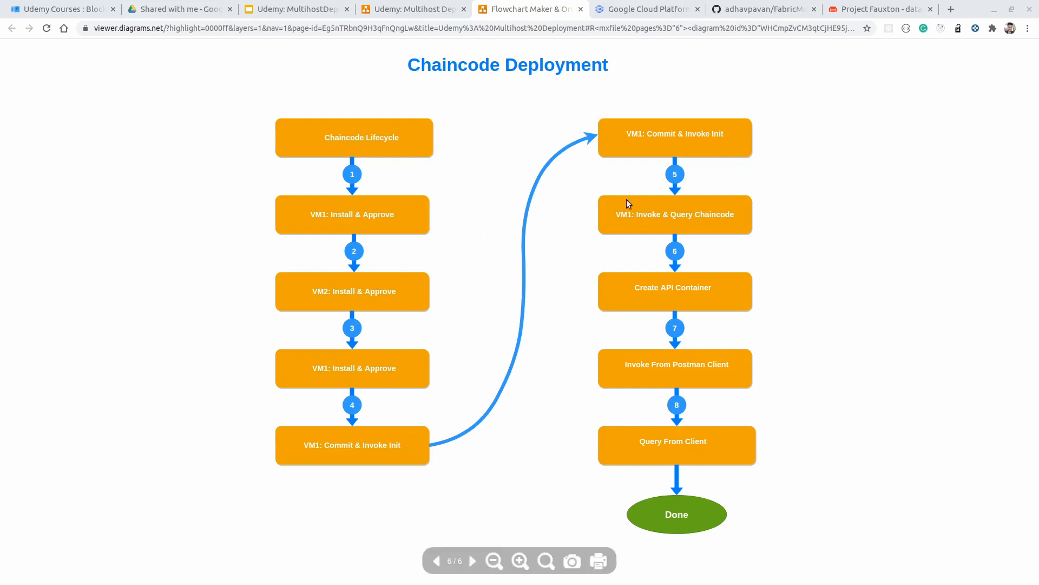
pyautogui.moveTo(381, 111)
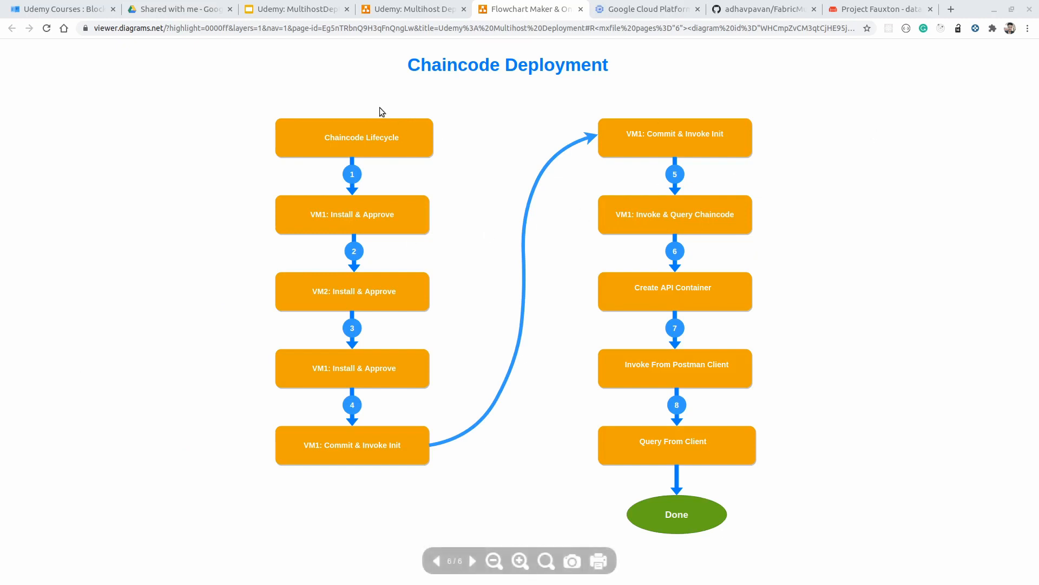
pyautogui.moveTo(686, 266)
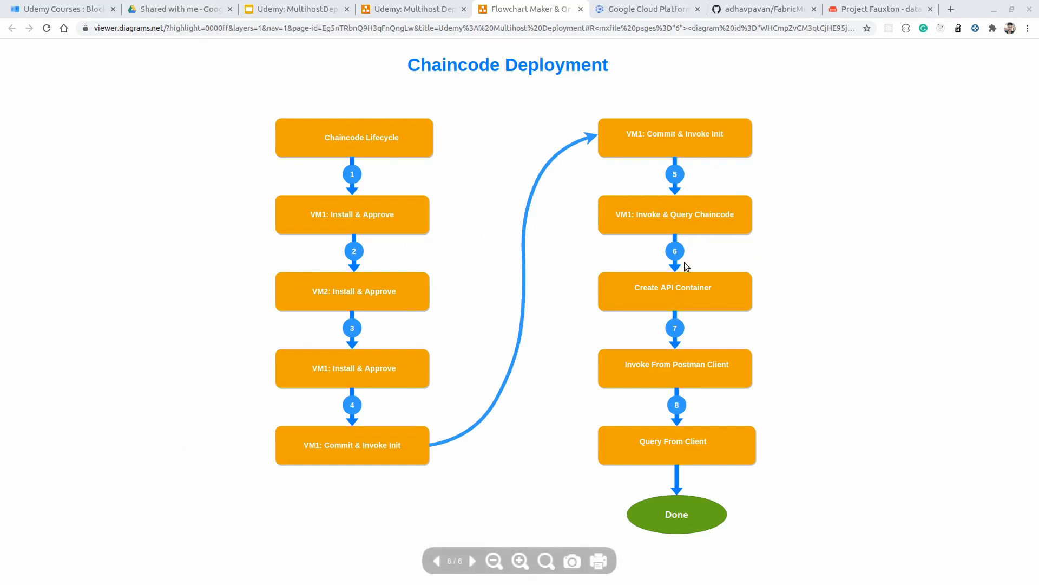
pyautogui.moveTo(700, 227)
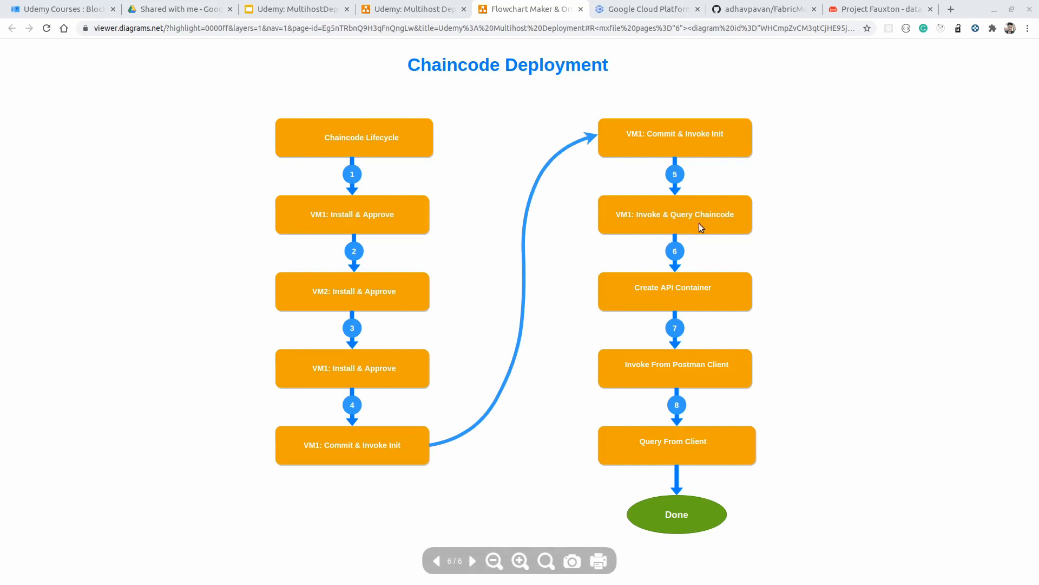
pyautogui.moveTo(611, 208)
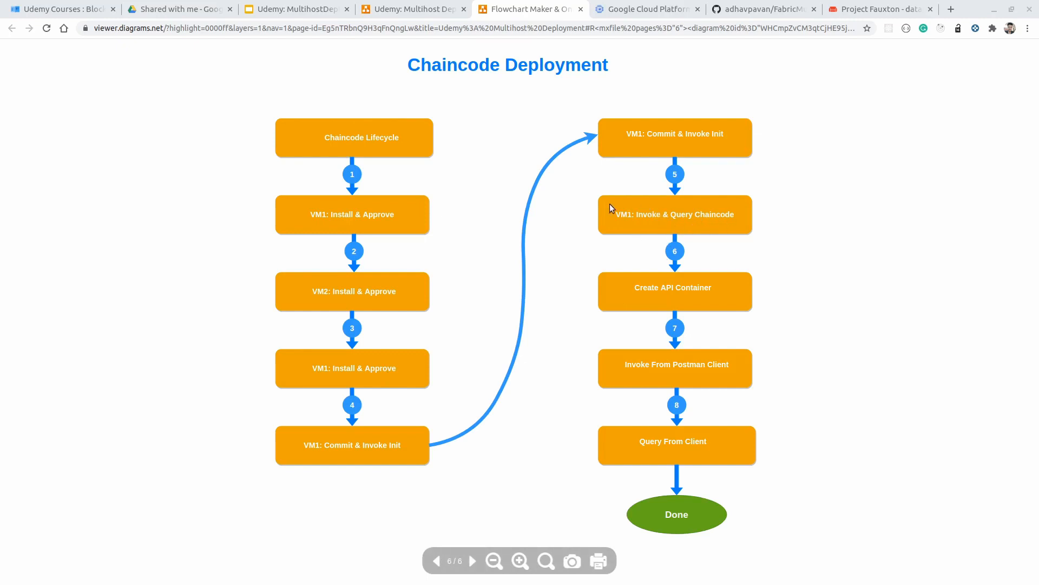
pyautogui.moveTo(652, 220)
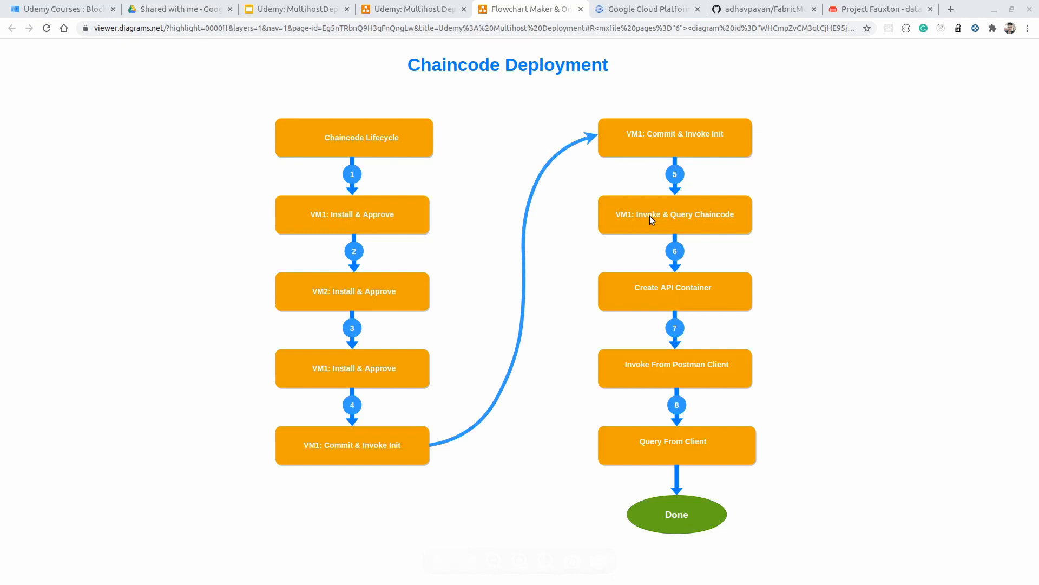
pyautogui.moveTo(706, 228)
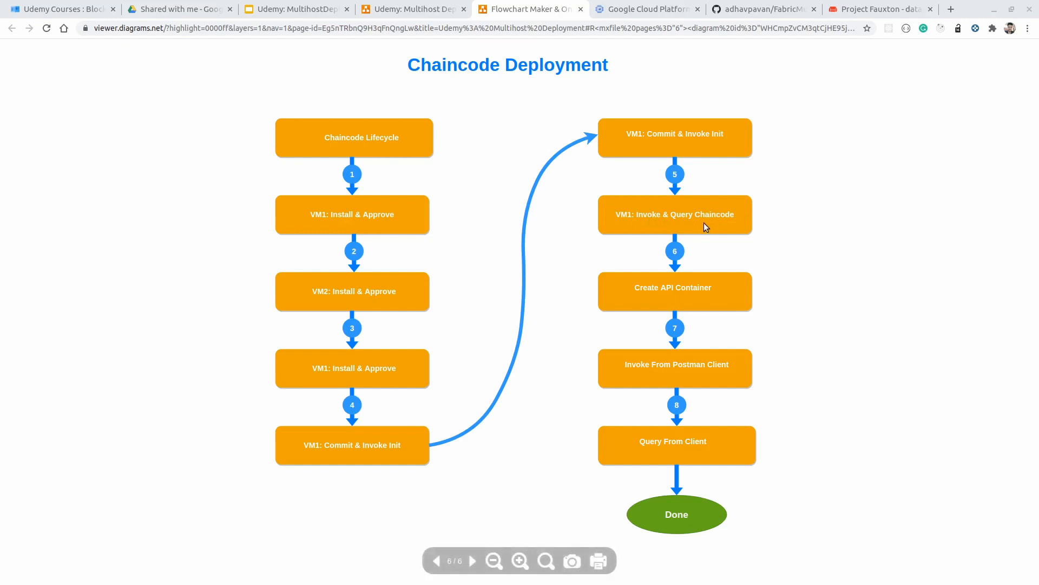
pyautogui.moveTo(697, 254)
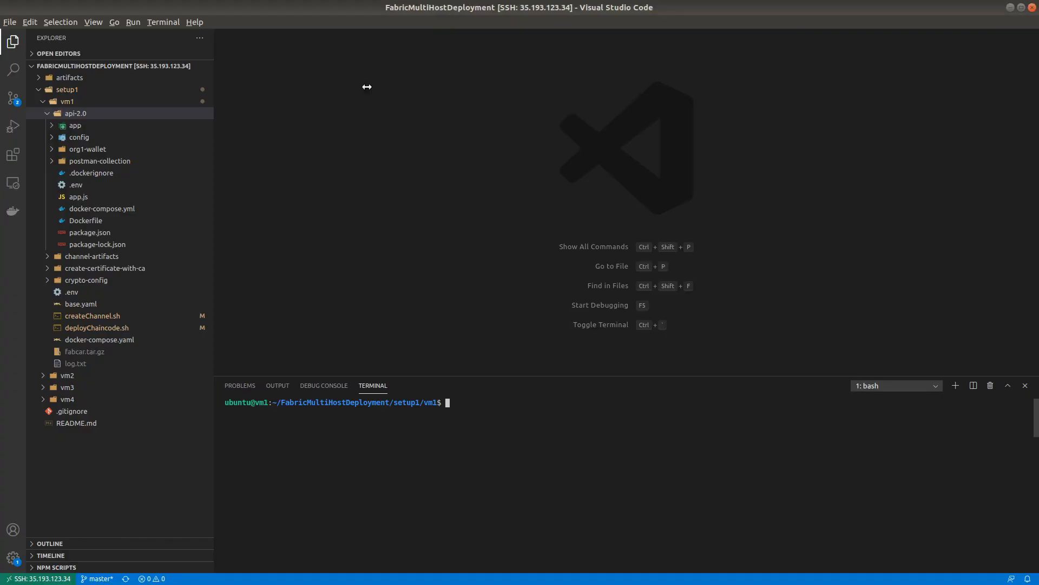
# Switch back to diagrams.net to show the Docker Swarm Network architecture page with VM1's API Server
pyautogui.click(523, 10)
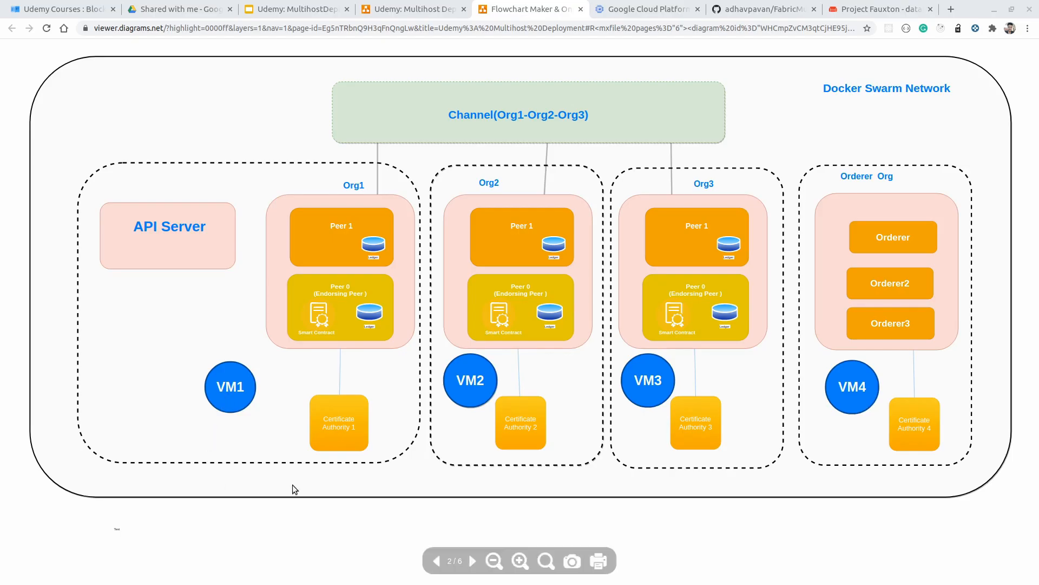
pyautogui.moveTo(221, 324)
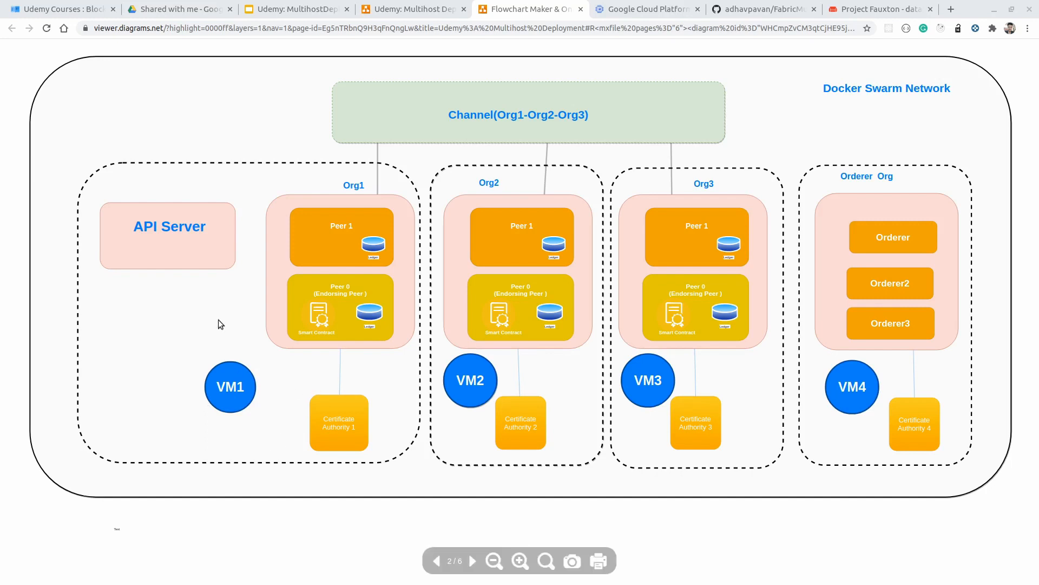
pyautogui.moveTo(190, 234)
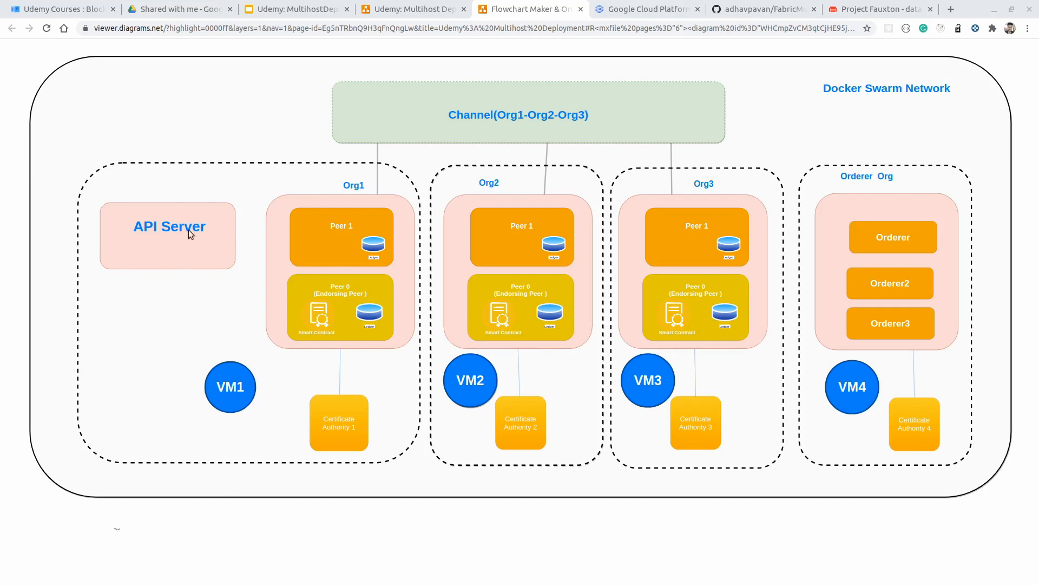
pyautogui.moveTo(144, 198)
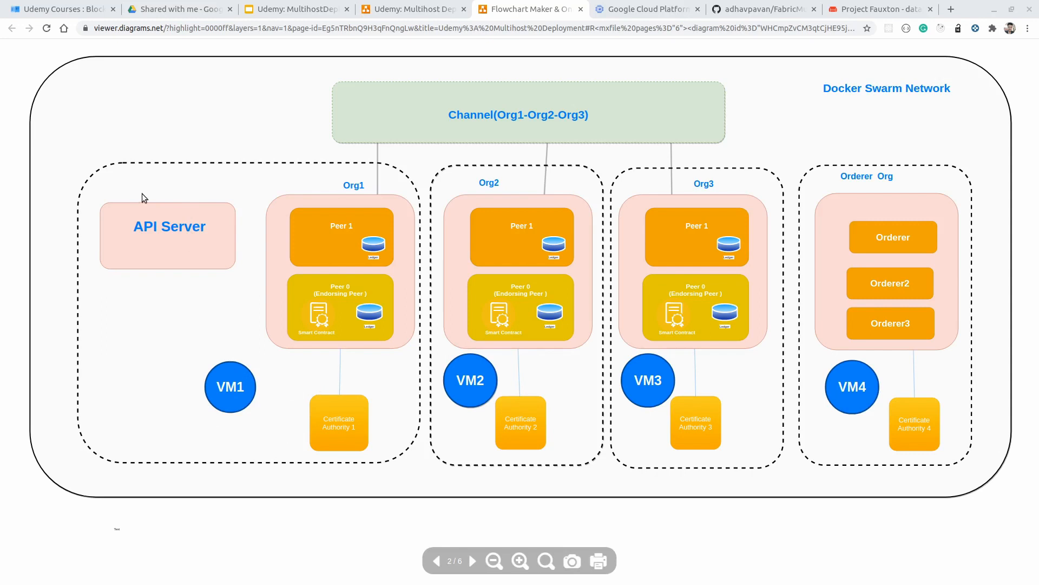
pyautogui.moveTo(344, 334)
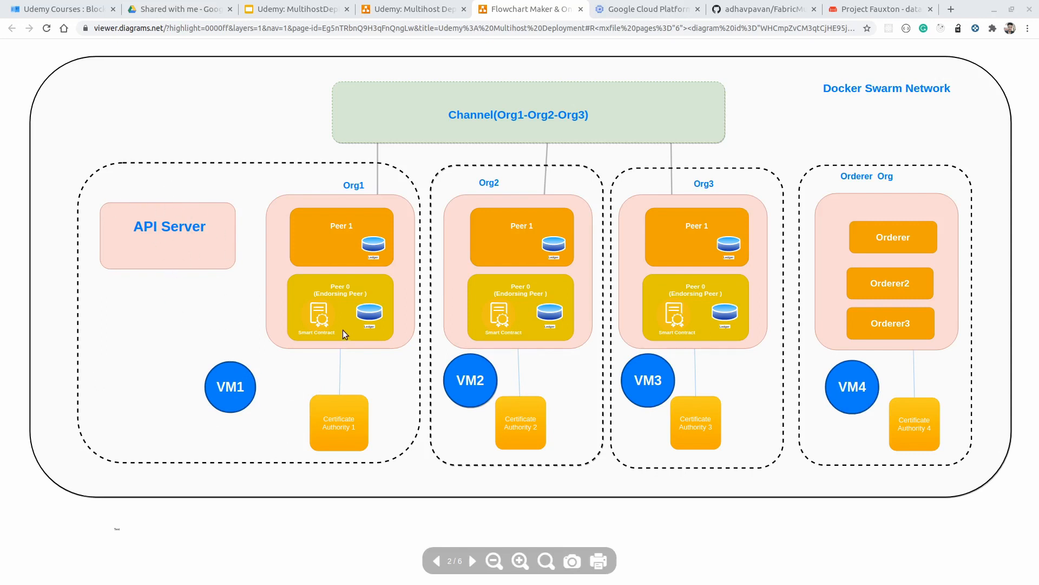
pyautogui.moveTo(174, 244)
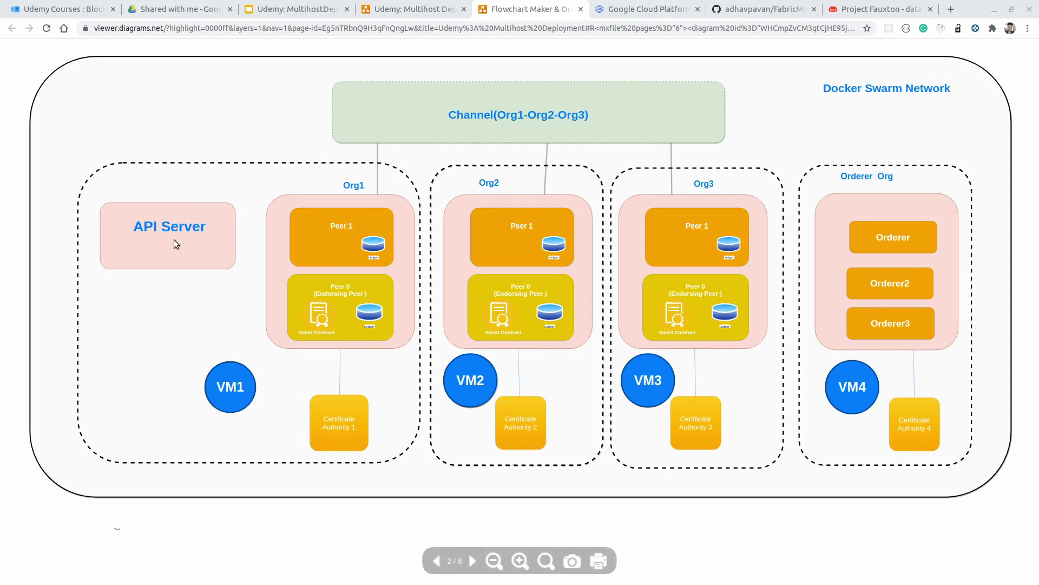
pyautogui.moveTo(204, 213)
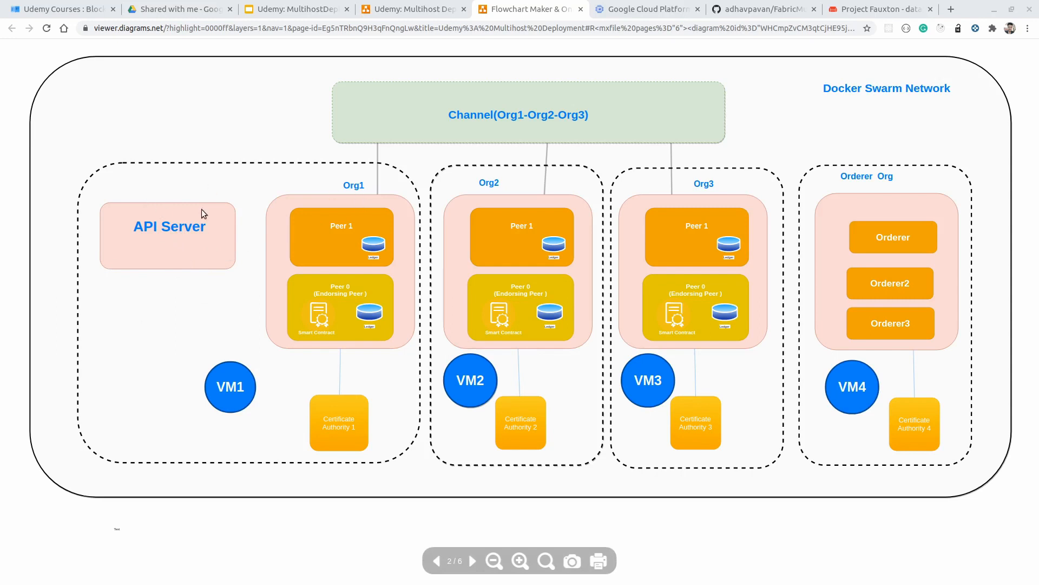
pyautogui.moveTo(164, 226)
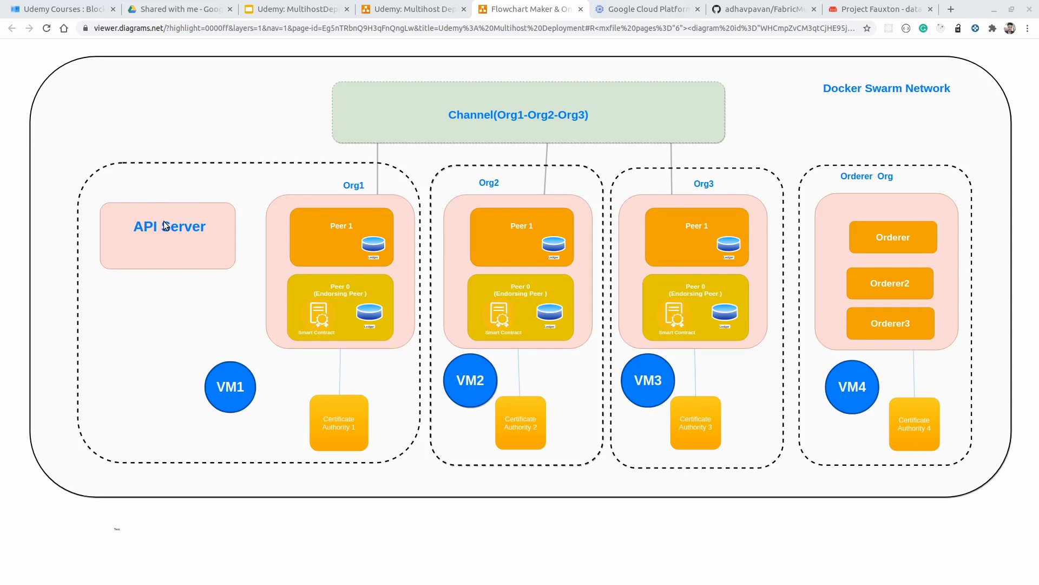
pyautogui.moveTo(85, 260)
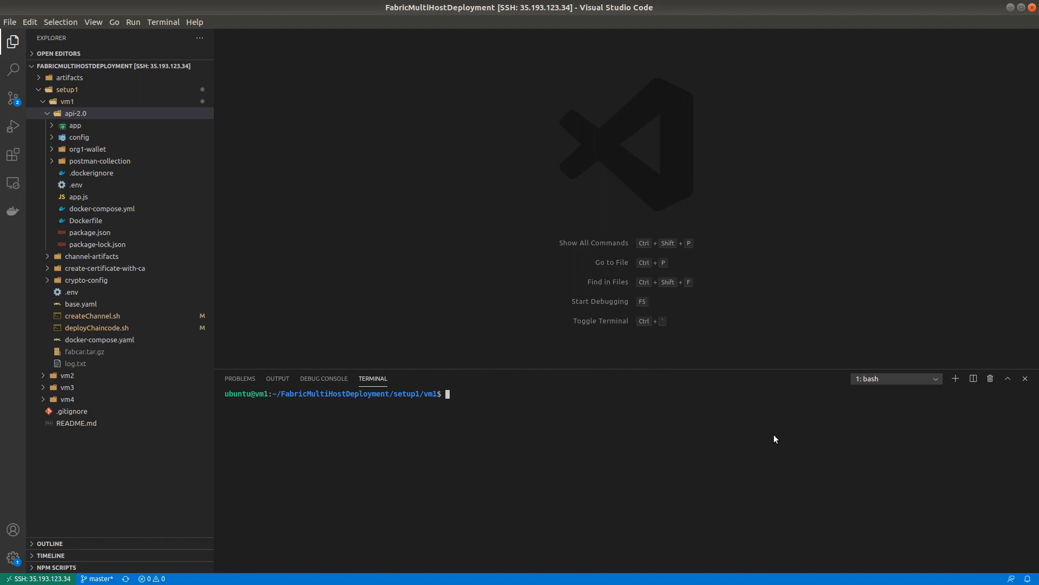
pyautogui.moveTo(85, 114)
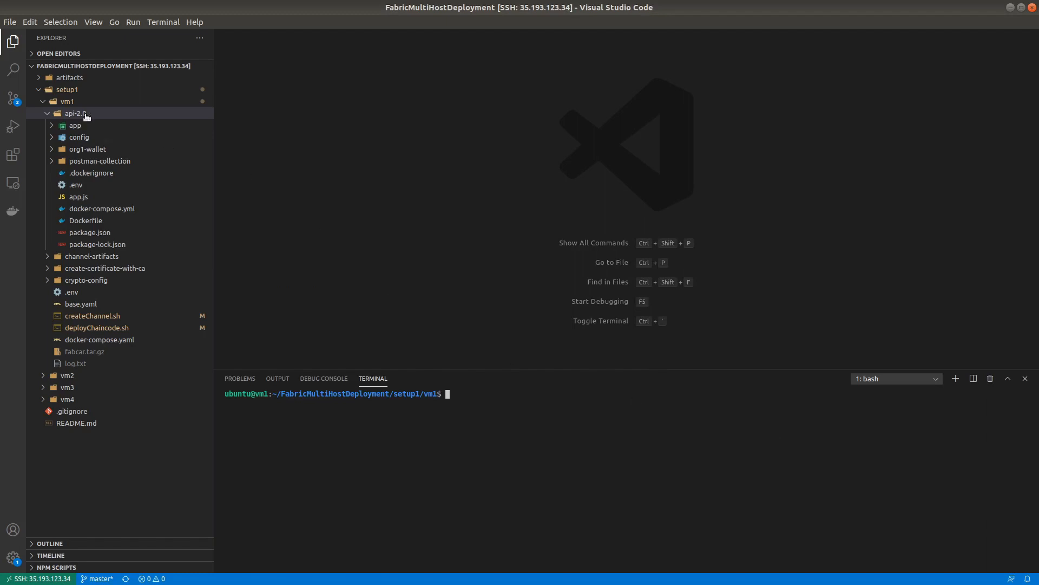
# Collapse and re-expand the setup1/vm1/api-2.0 folder in the Explorer
pyautogui.click(73, 113)
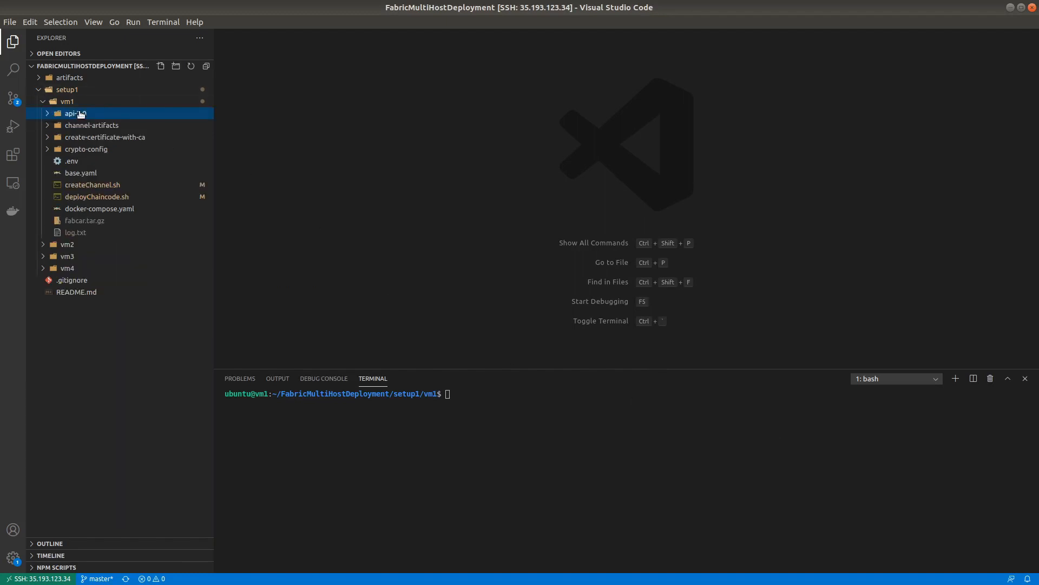
pyautogui.moveTo(75, 112)
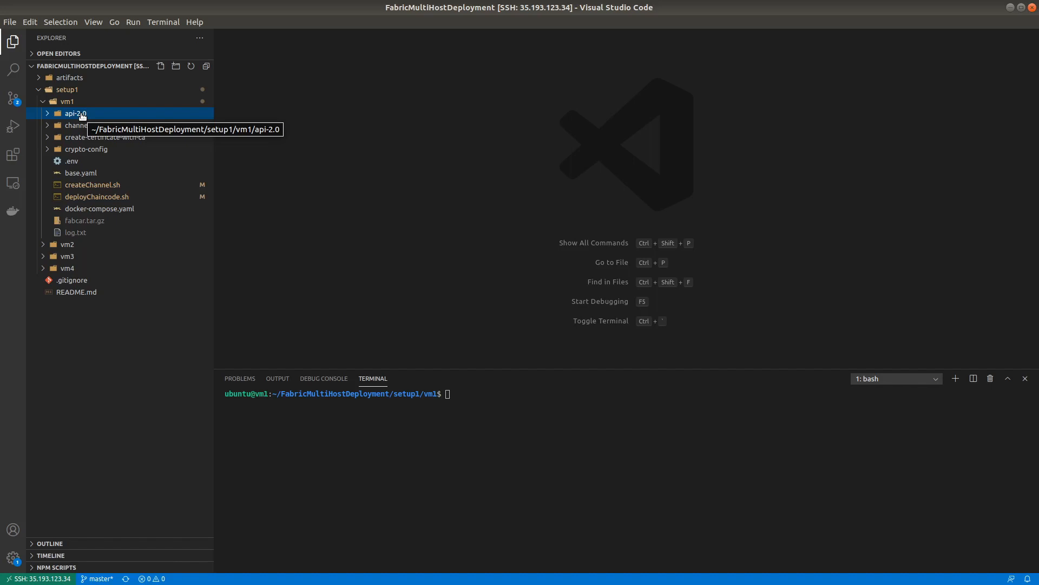
pyautogui.click(74, 113)
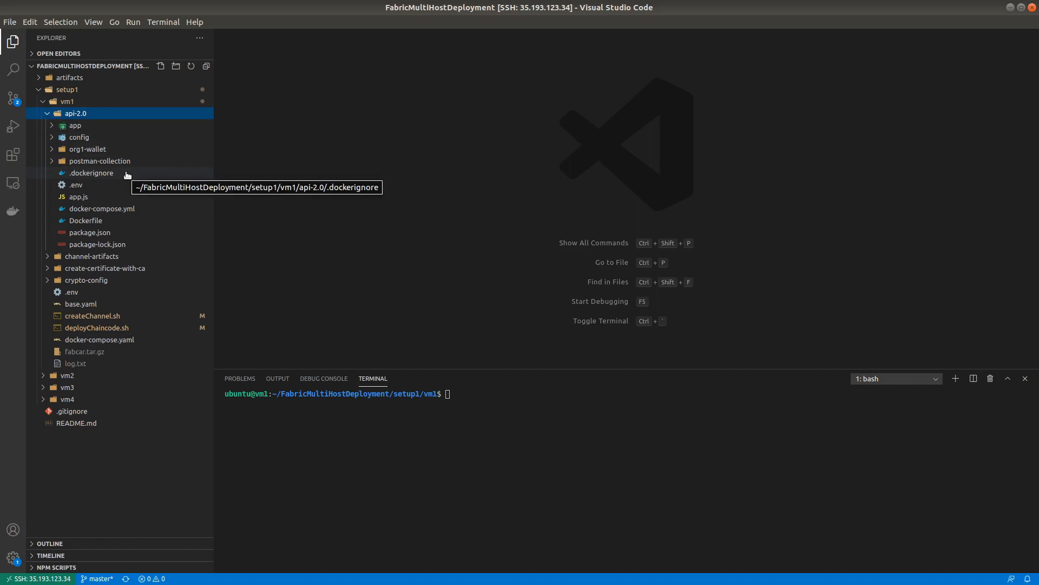
pyautogui.moveTo(101, 197)
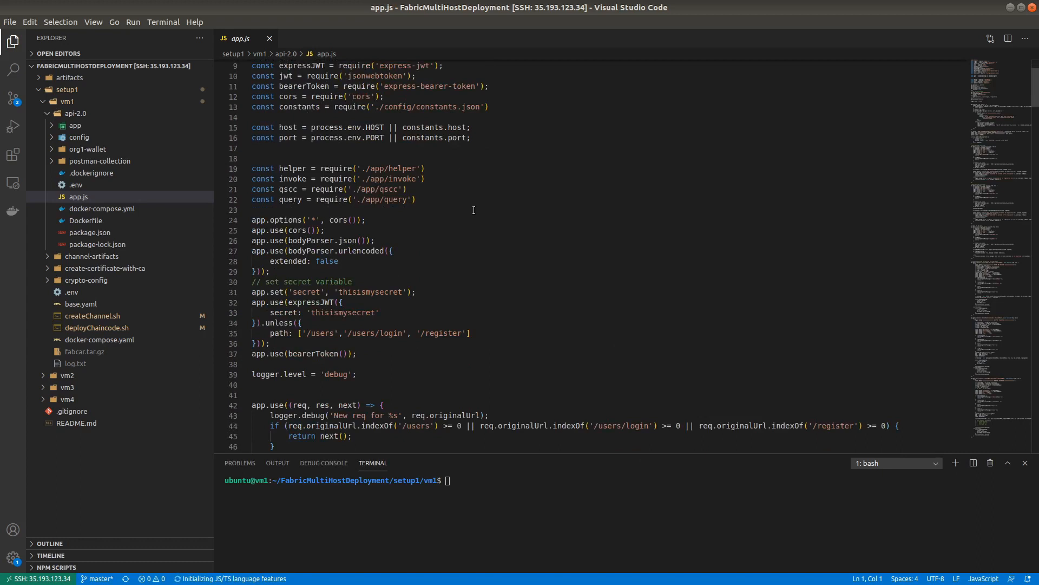
pyautogui.scroll(-3)
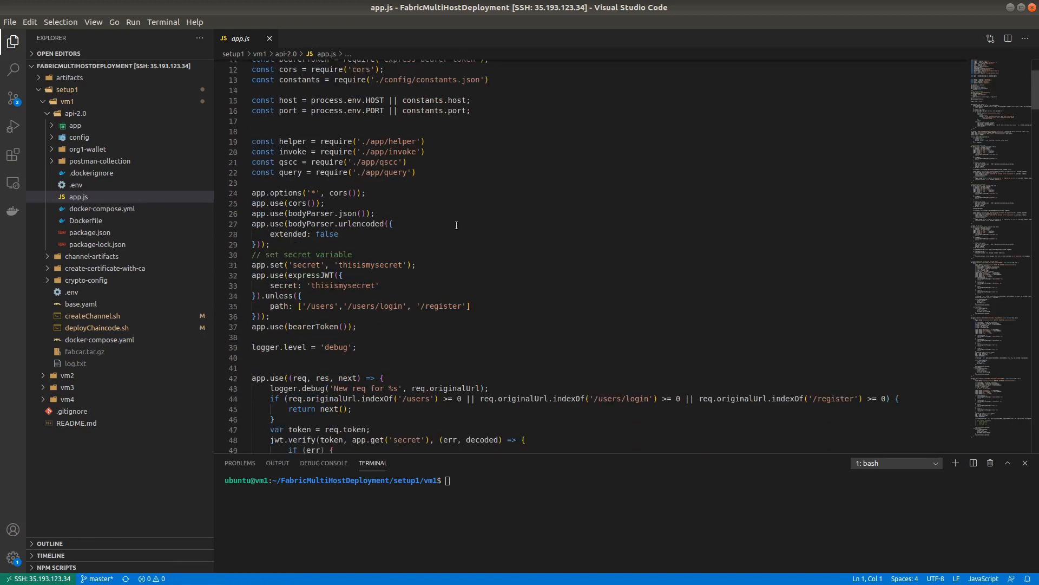
pyautogui.scroll(-3)
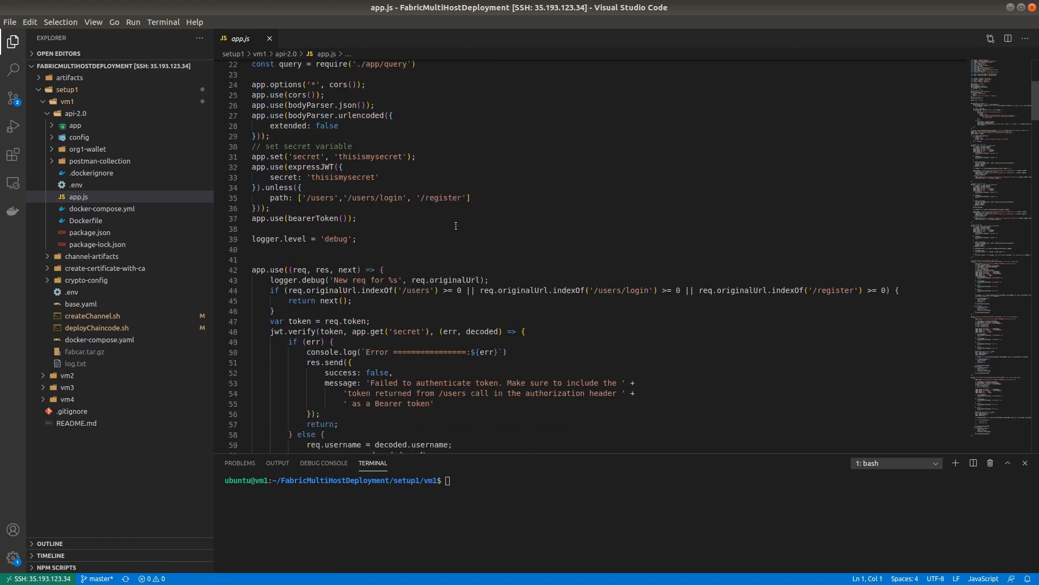
pyautogui.scroll(-3)
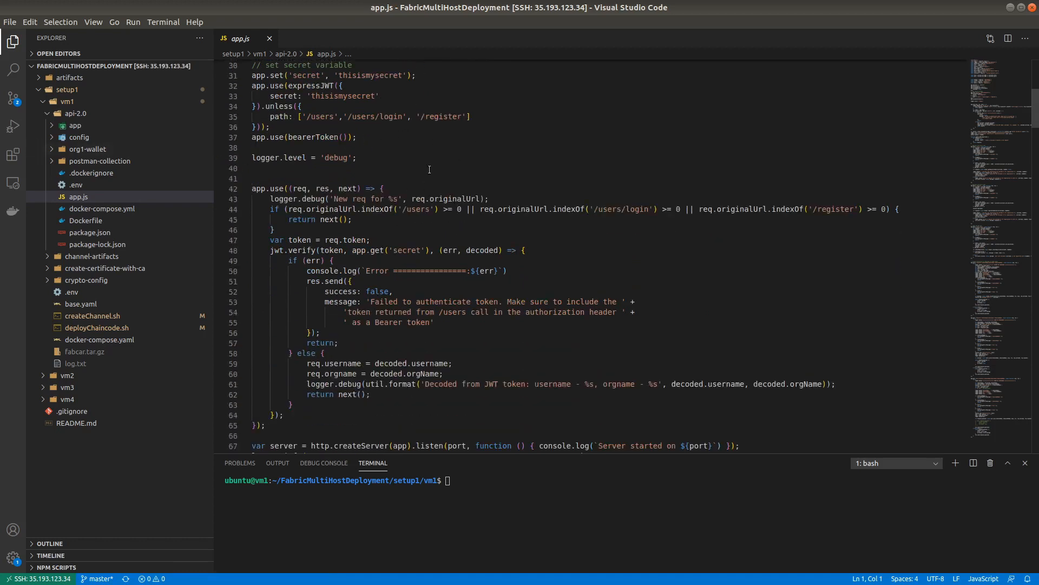
pyautogui.scroll(-3)
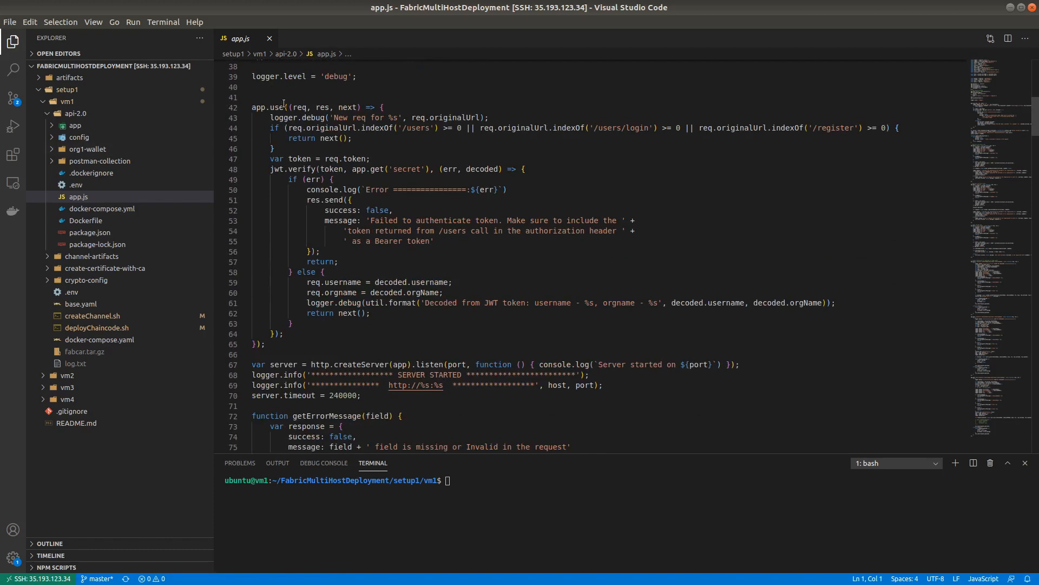
pyautogui.scroll(-3)
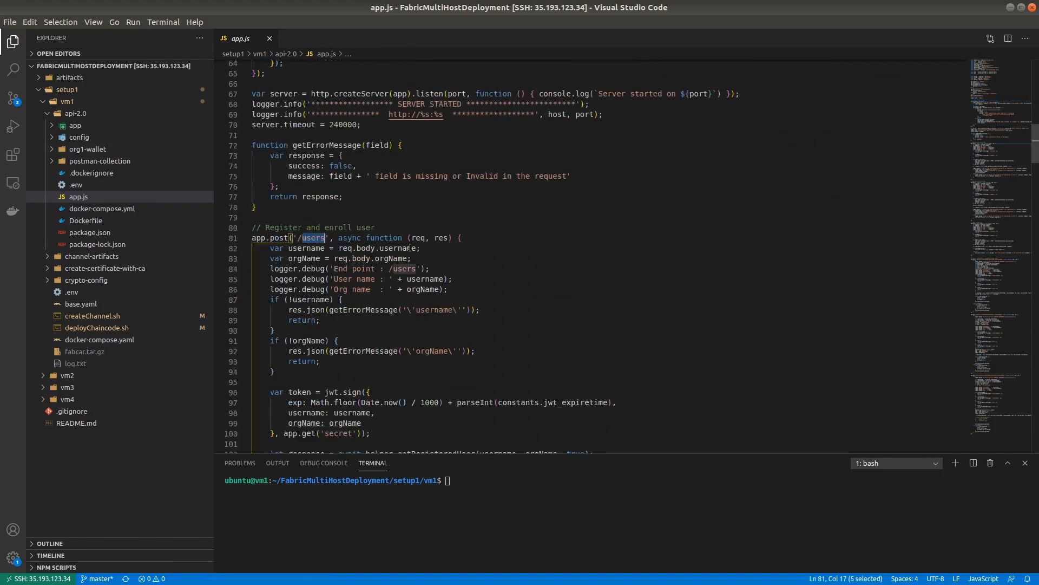
pyautogui.scroll(-3)
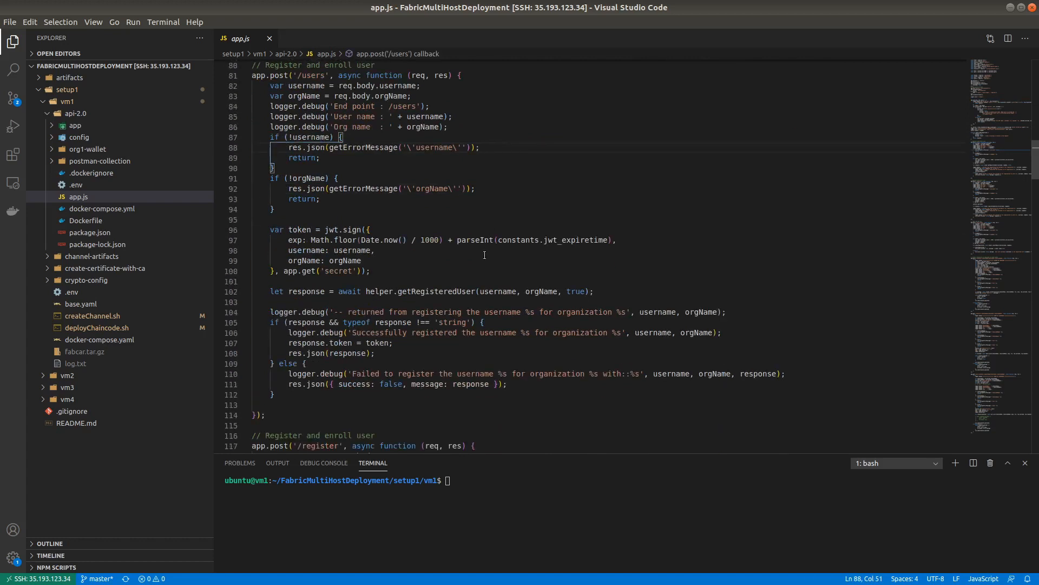
pyautogui.moveTo(451, 278)
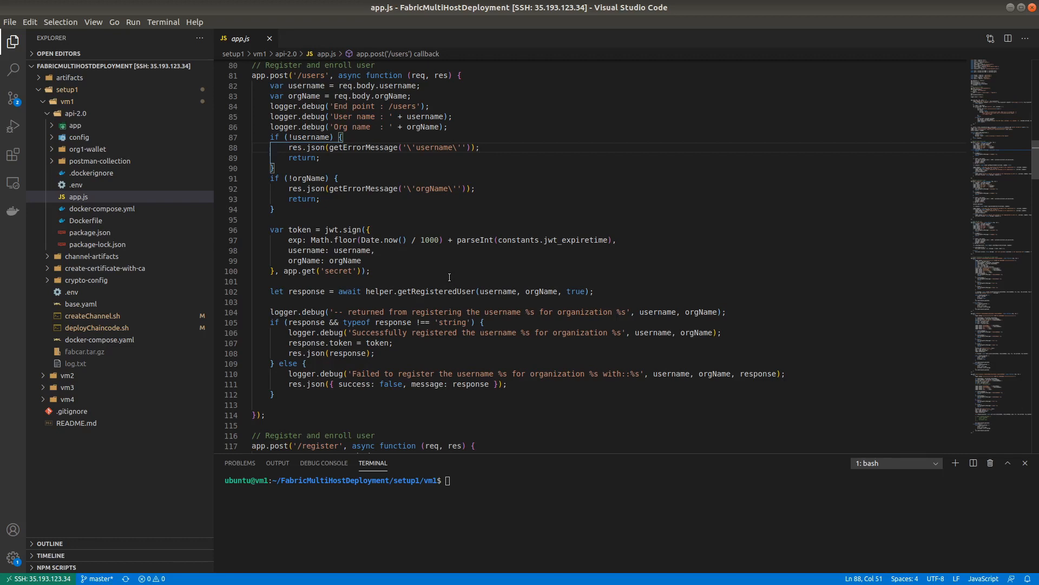
pyautogui.click(297, 230)
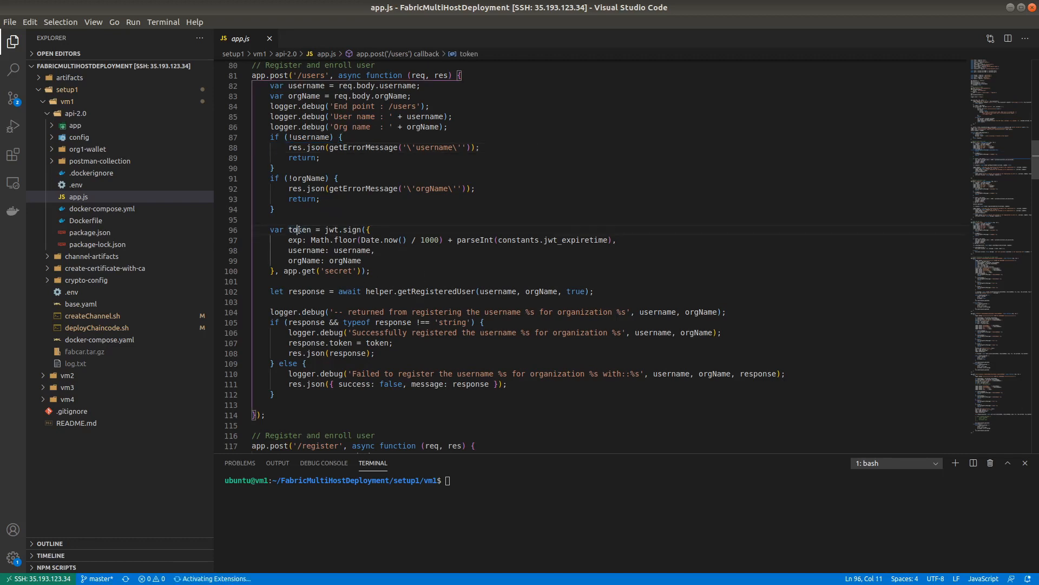
pyautogui.click(403, 271)
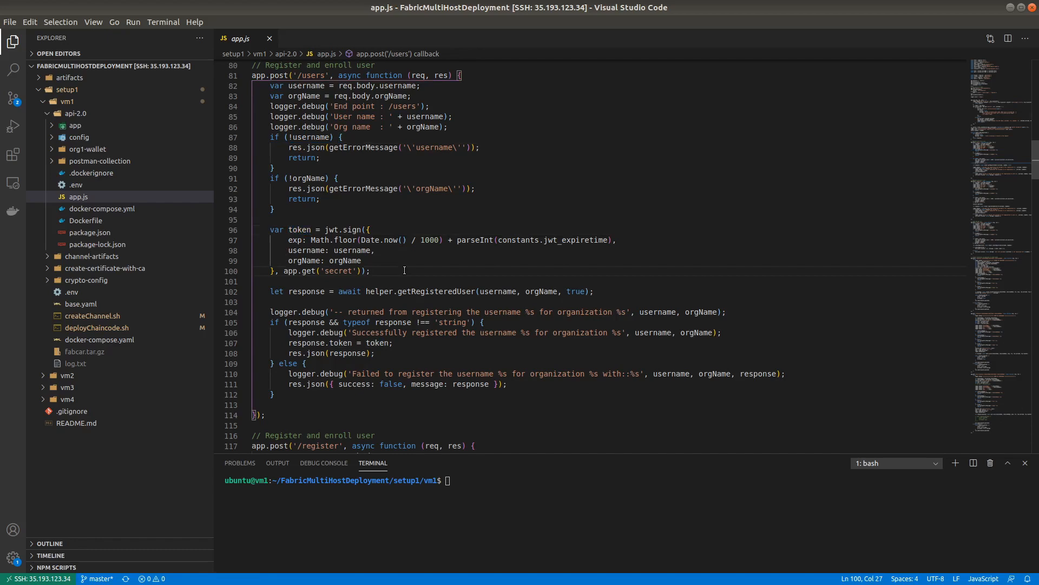
pyautogui.scroll(-3)
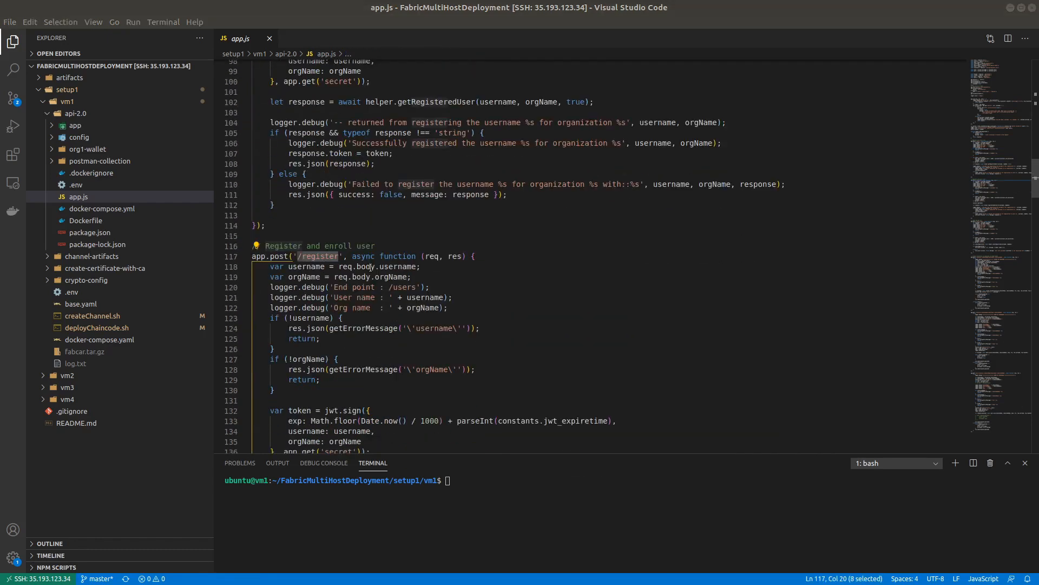
pyautogui.scroll(-3)
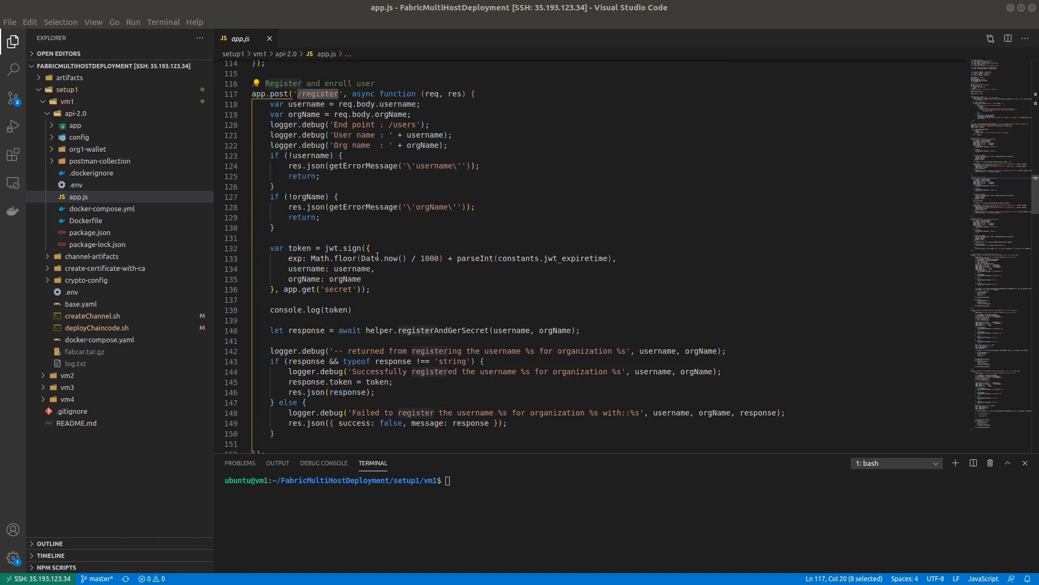
pyautogui.click(376, 269)
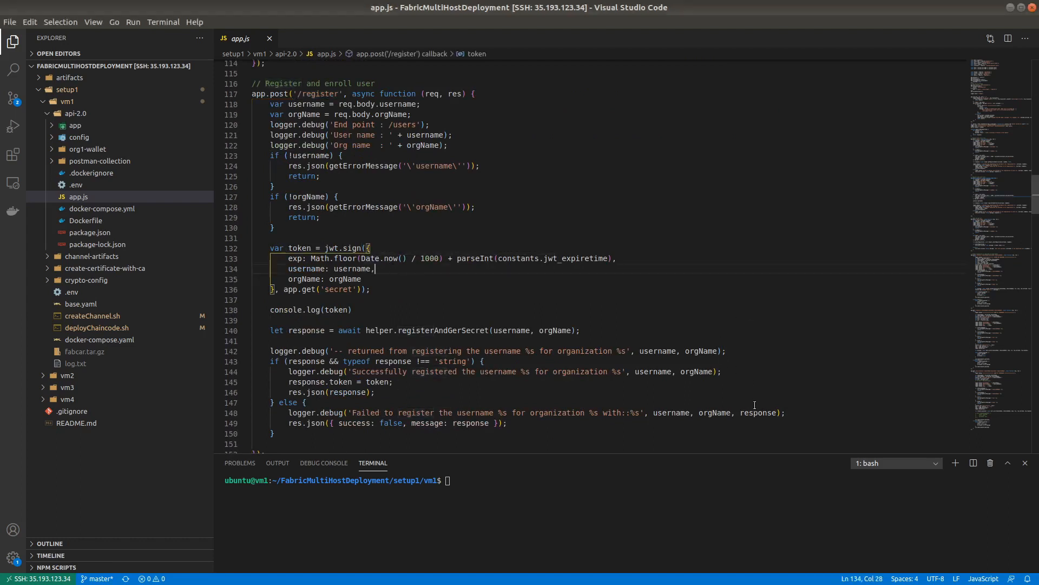
pyautogui.moveTo(697, 335)
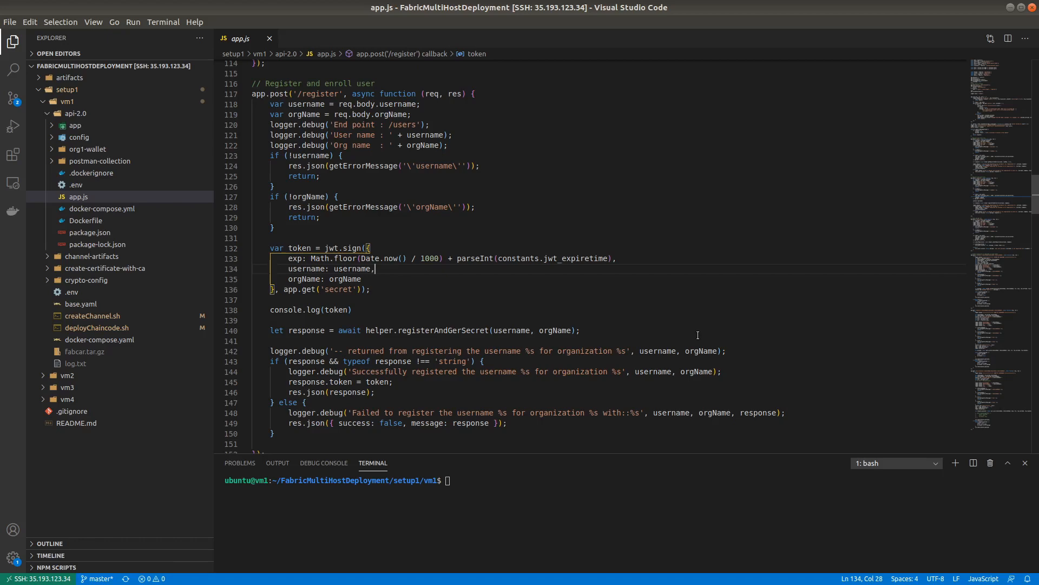
pyautogui.moveTo(249, 95)
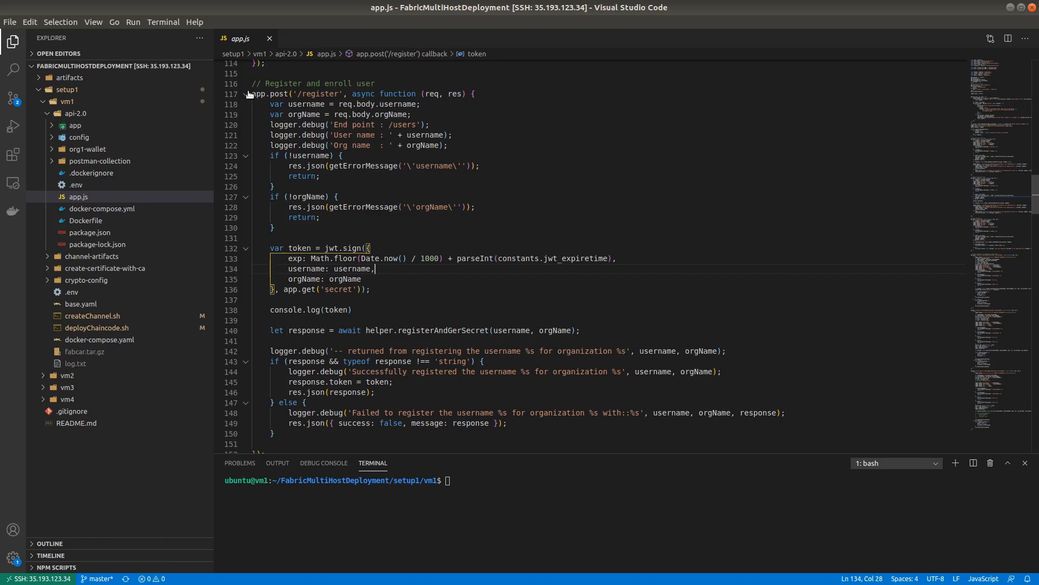
# Fold the /register and original /users handlers in app.js
pyautogui.click(245, 94)
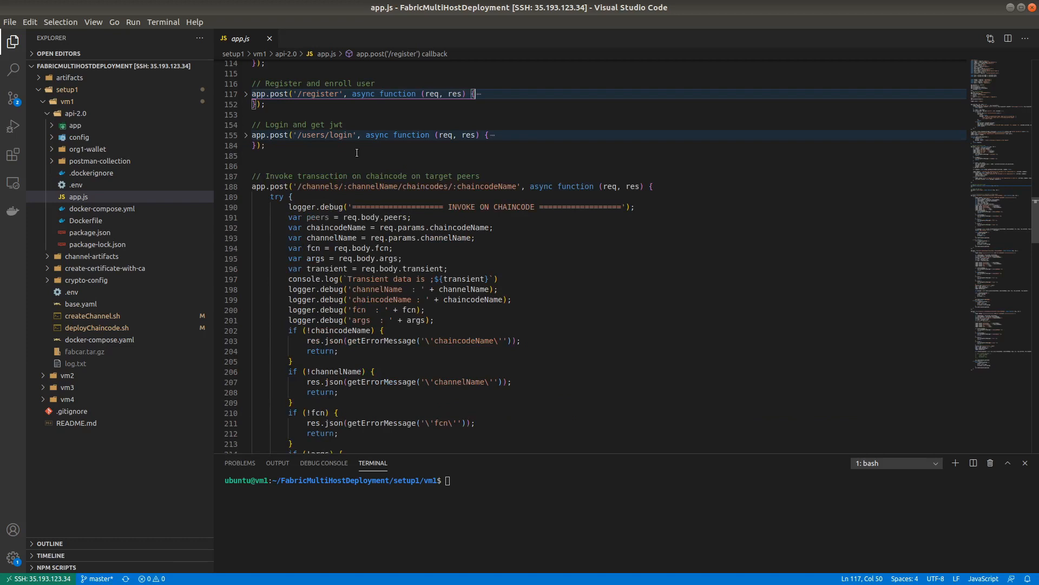
pyautogui.scroll(3)
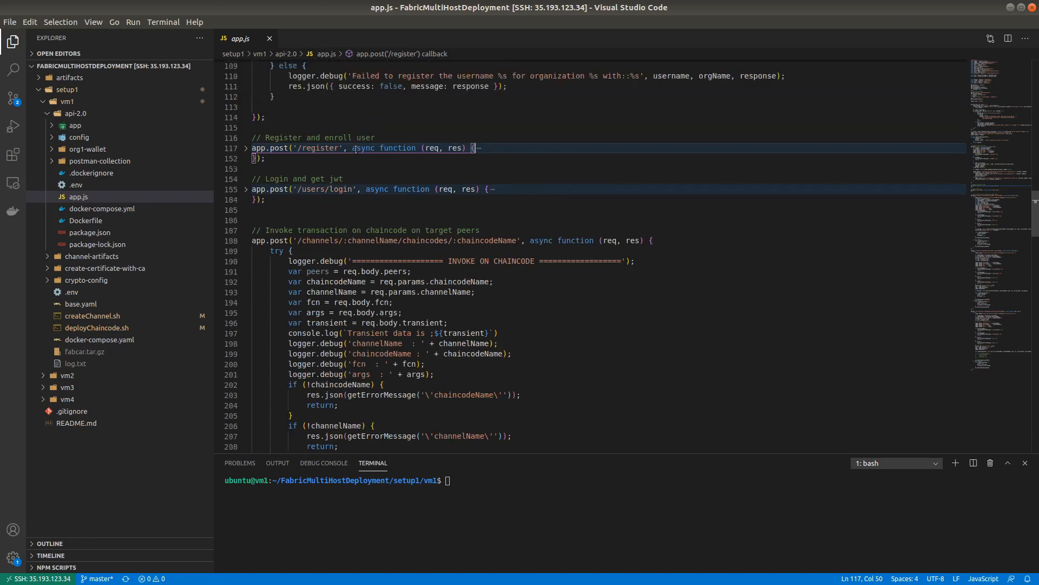
pyautogui.scroll(3)
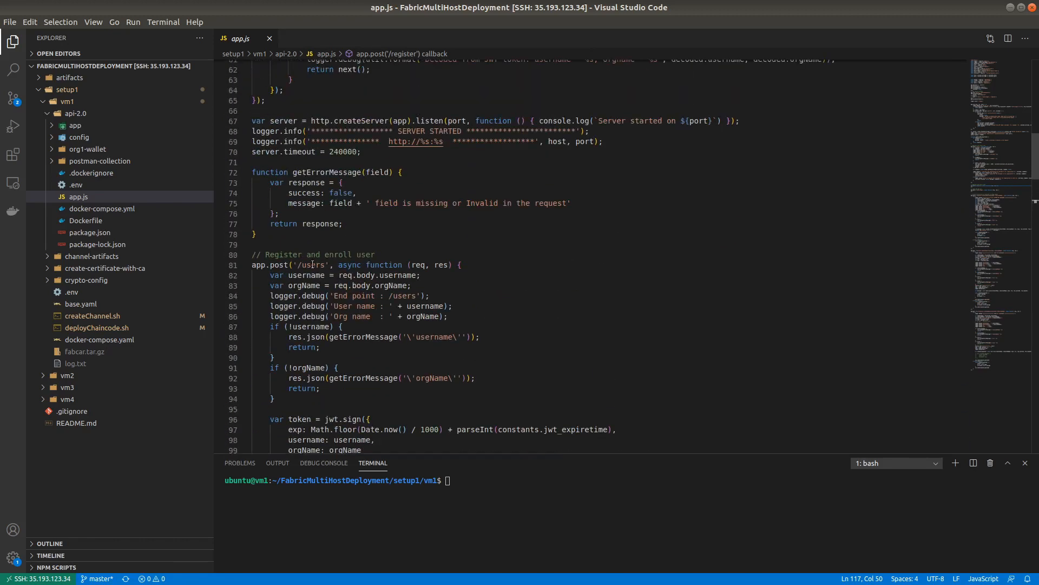
pyautogui.doubleClick(312, 265)
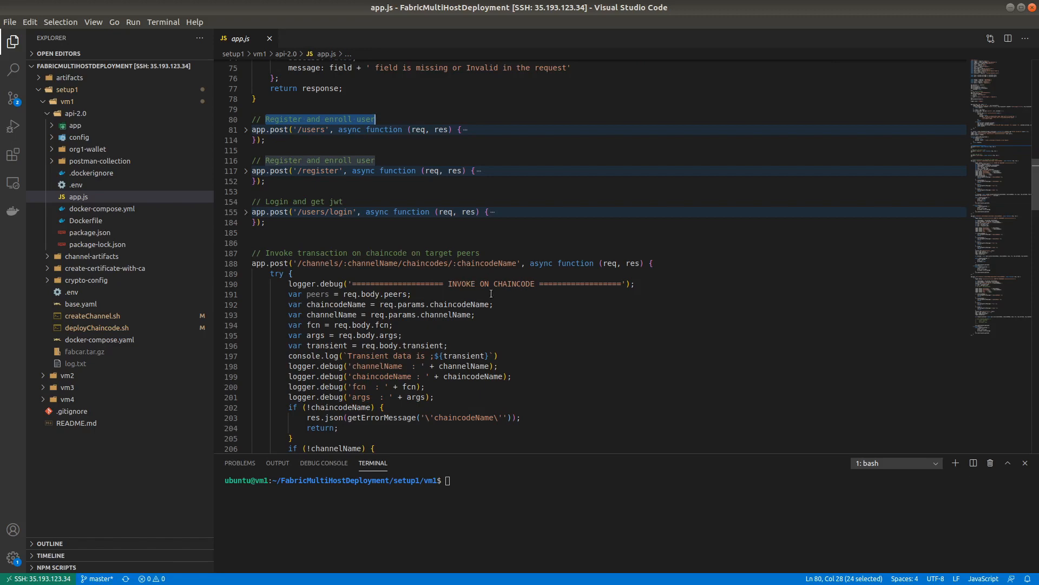
# Scroll through the invoke and query routes, then expand the config folder
pyautogui.scroll(-3)
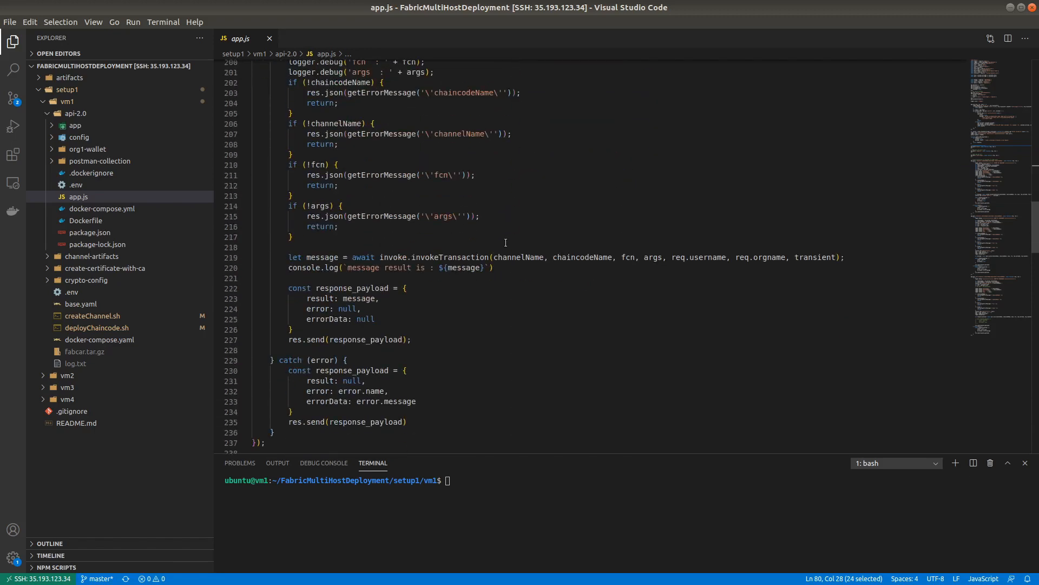
pyautogui.scroll(3)
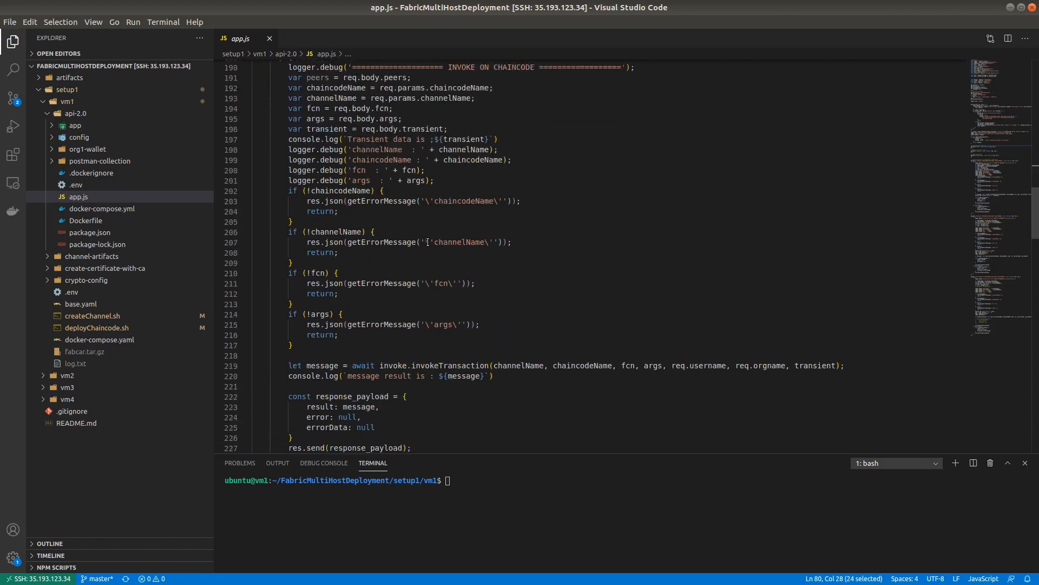
pyautogui.scroll(-3)
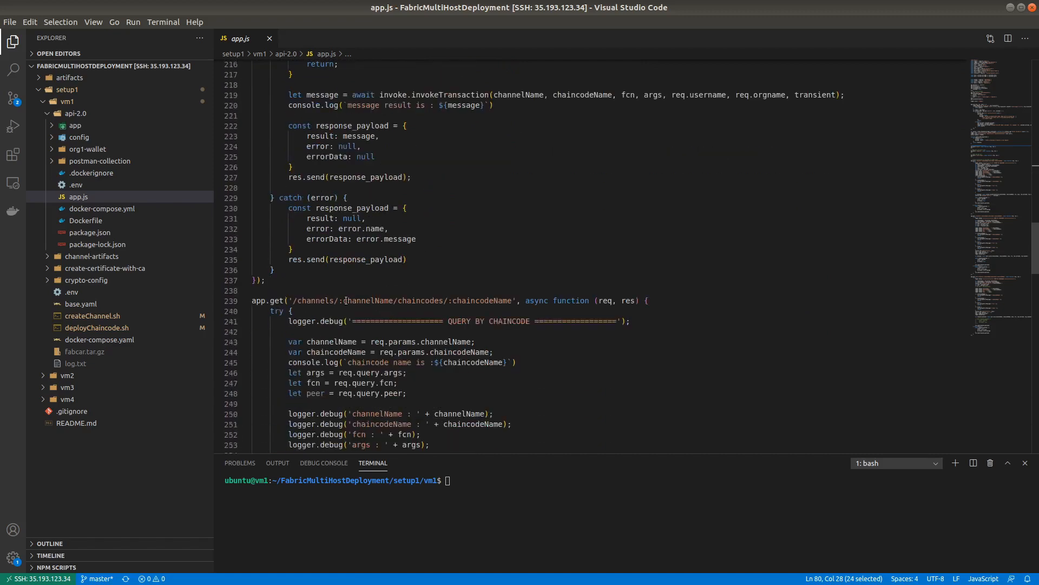
pyautogui.scroll(-3)
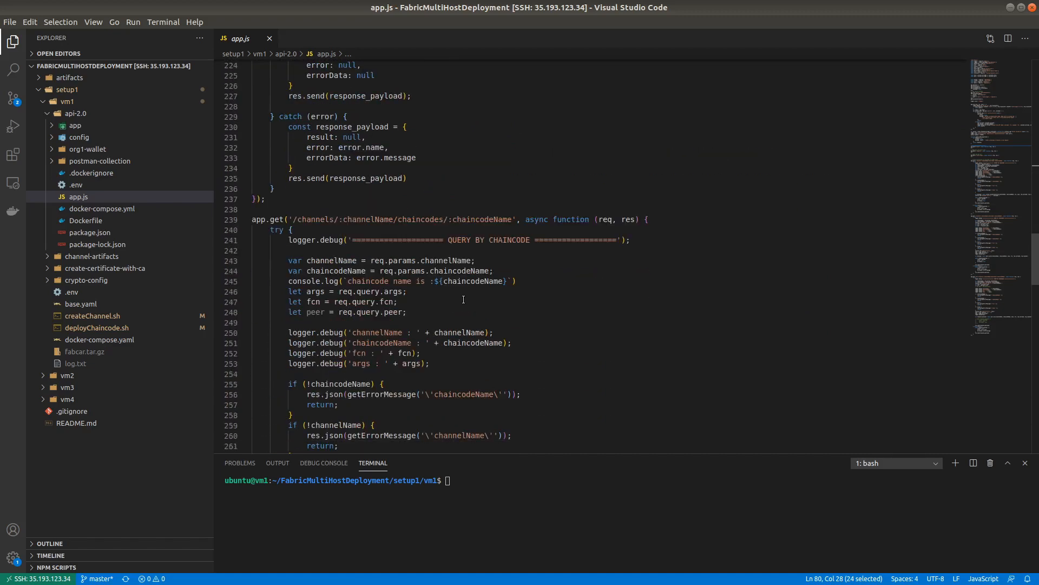
pyautogui.scroll(-3)
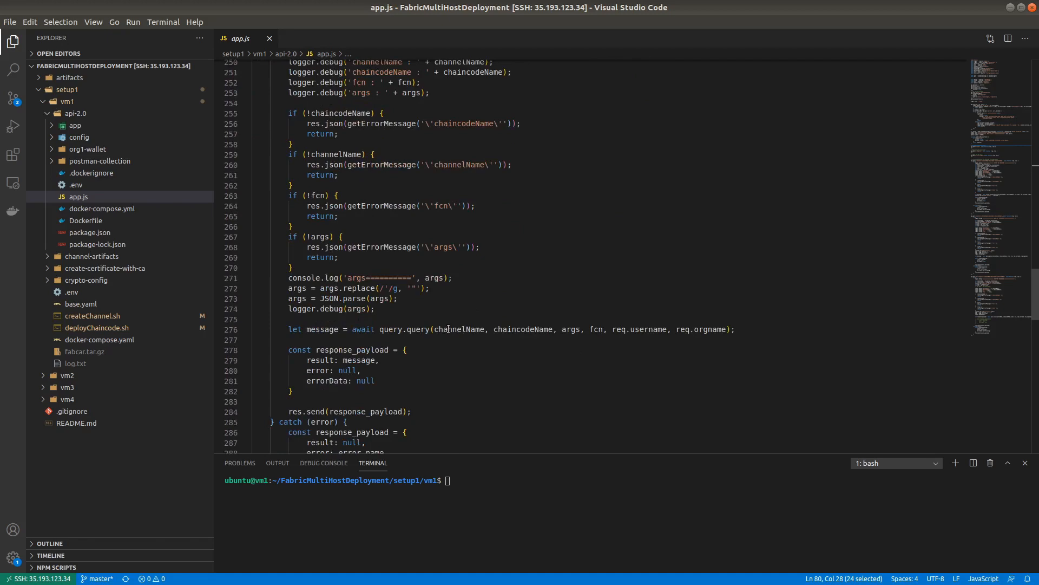
pyautogui.scroll(-3)
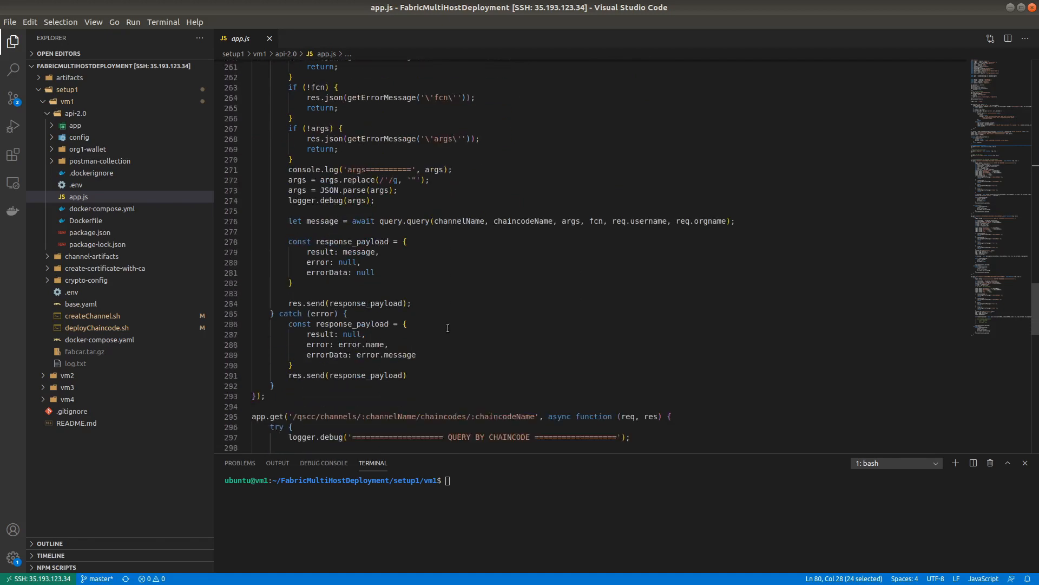
pyautogui.scroll(-3)
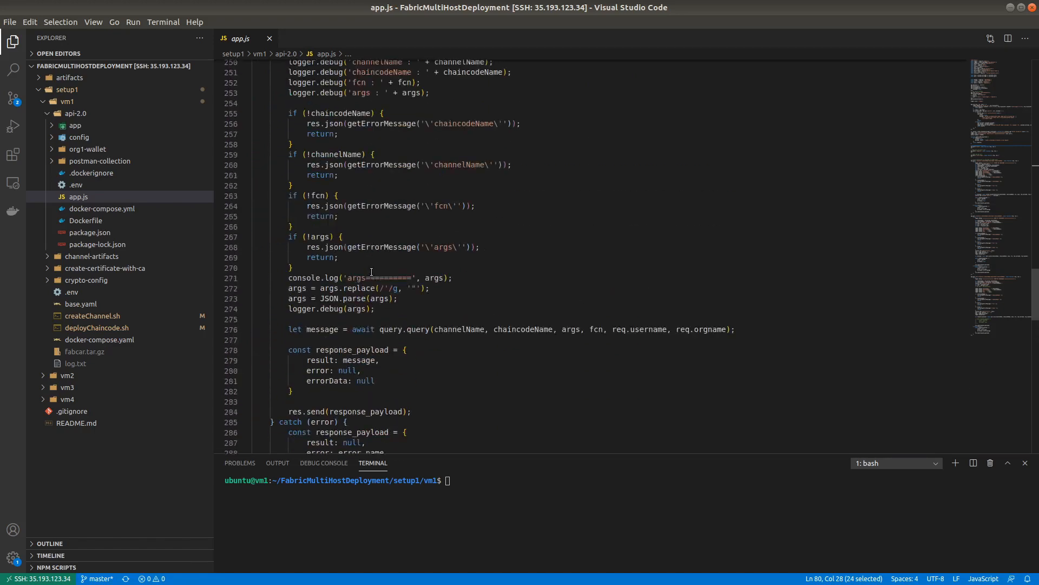
pyautogui.scroll(3)
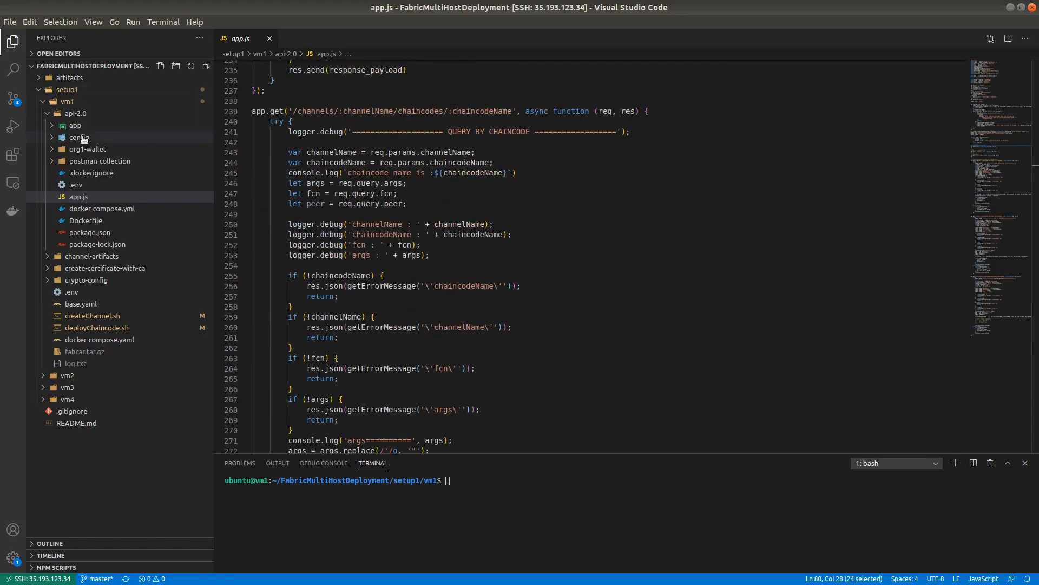
pyautogui.click(79, 137)
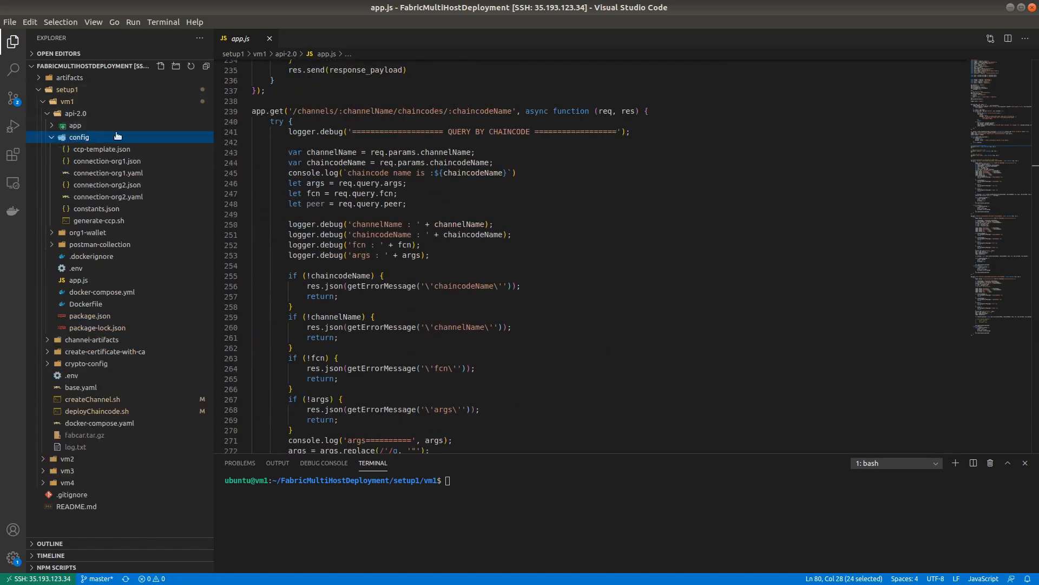
pyautogui.moveTo(107, 161)
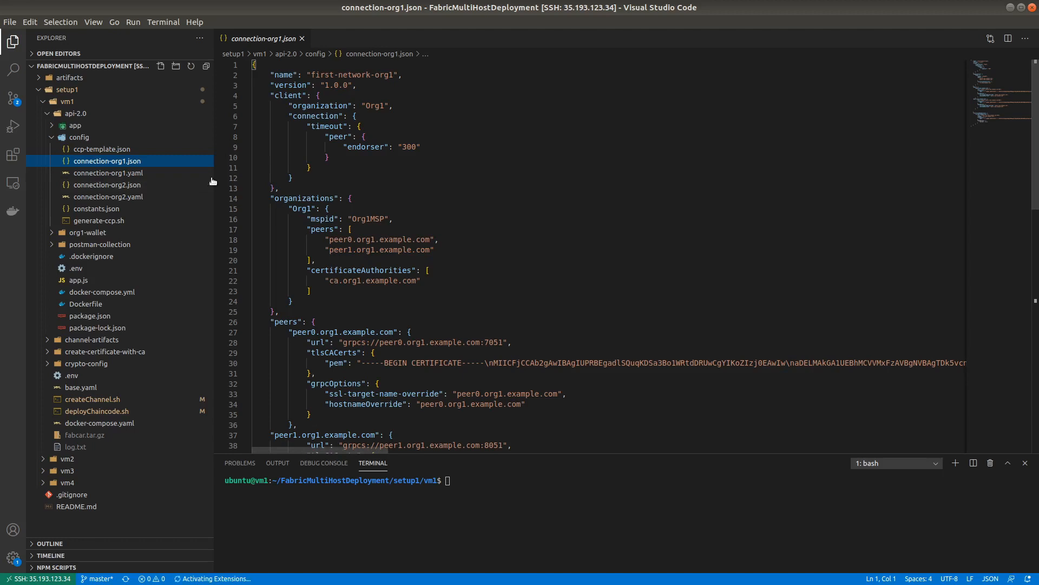
# Review connection-org1.json's peer0 and CA tlsCACerts entries, then open generate-ccp.sh
pyautogui.click(484, 200)
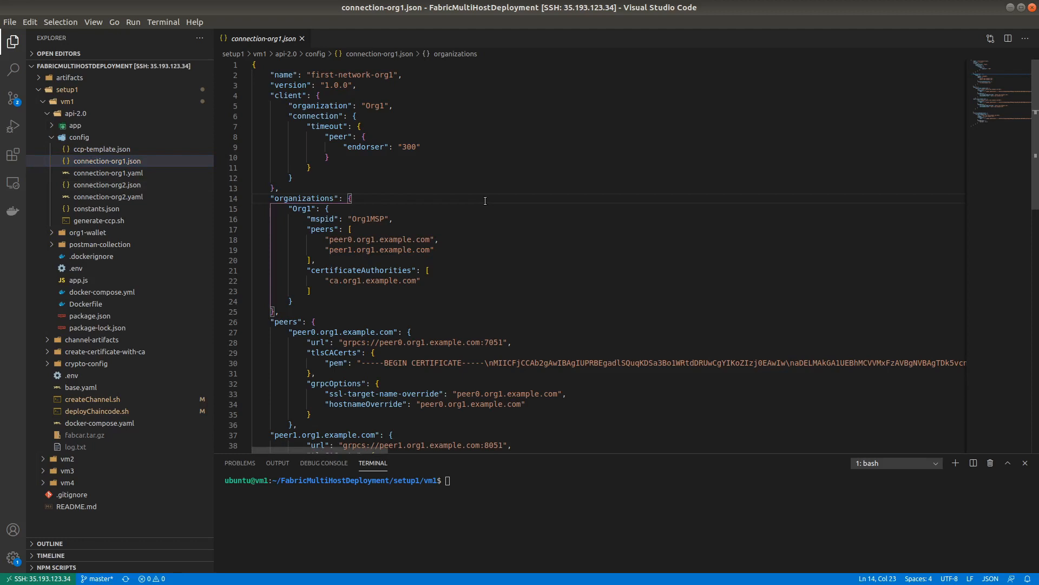
pyautogui.scroll(-3)
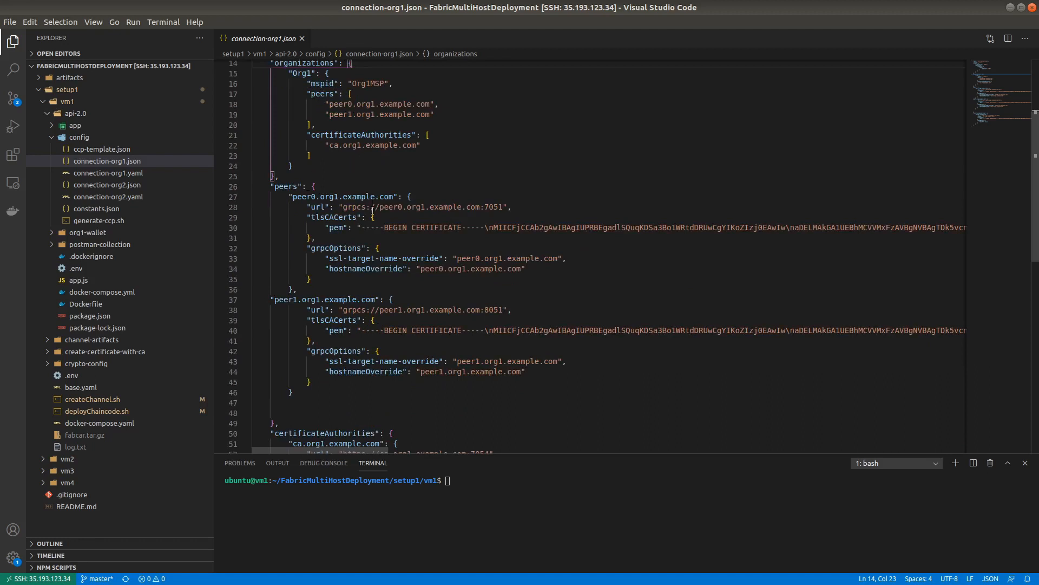
pyautogui.click(321, 299)
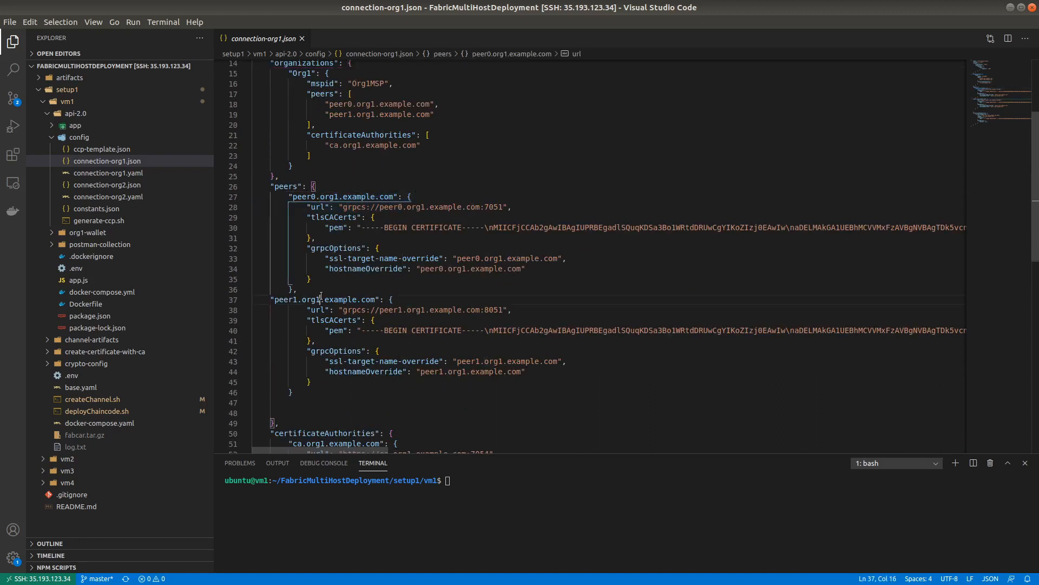
pyautogui.doubleClick(342, 299)
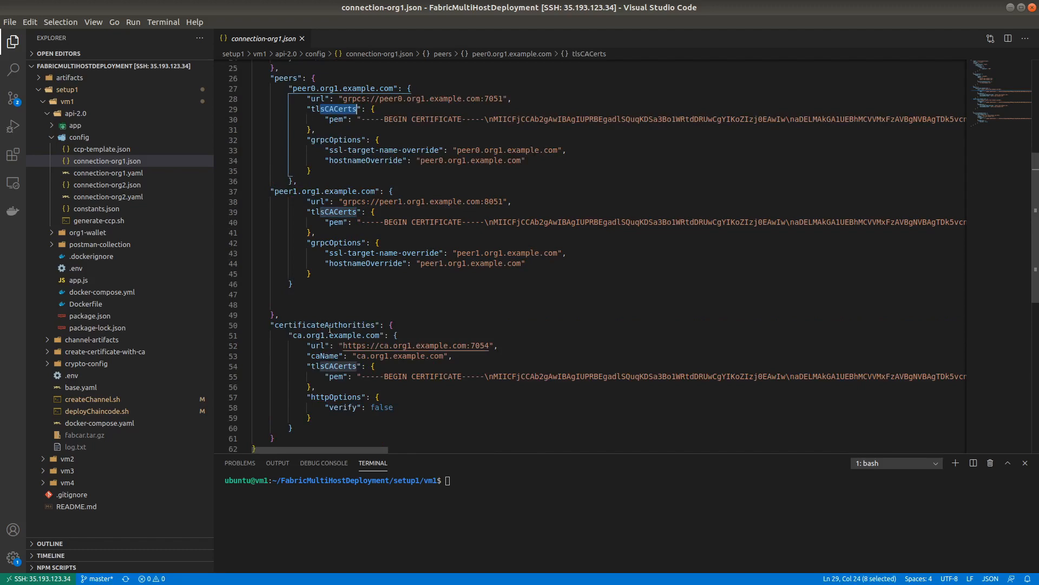
pyautogui.doubleClick(324, 325)
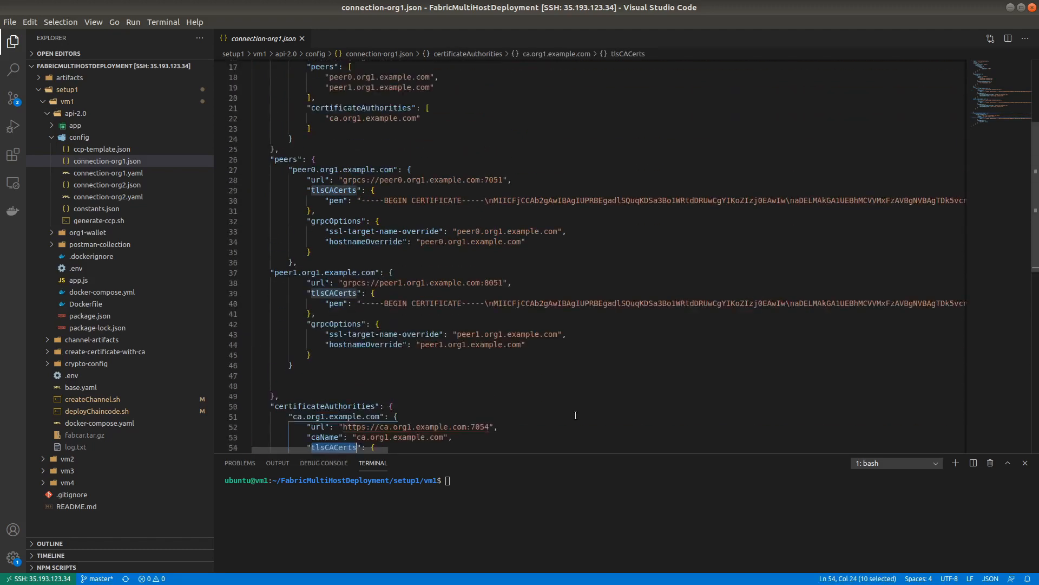
pyautogui.scroll(3)
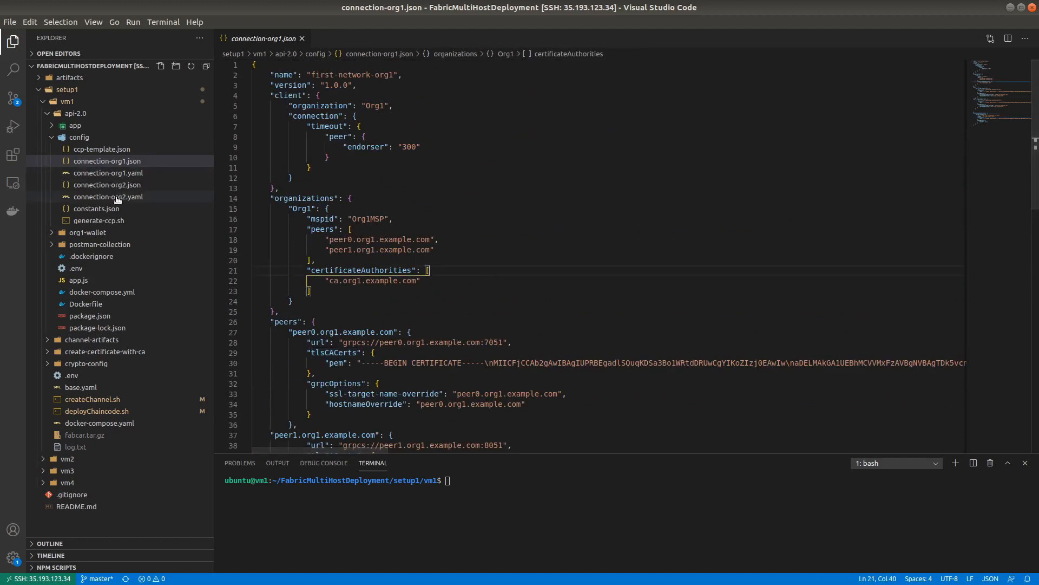
pyautogui.click(98, 221)
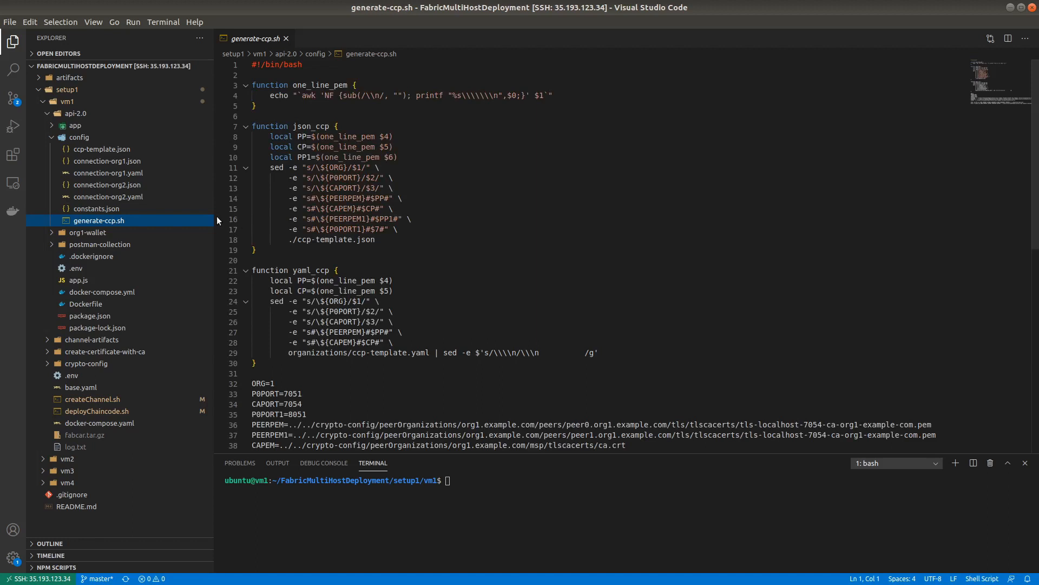
# Read through generate-ccp.sh's json_ccp and yaml_ccp functions
pyautogui.click(501, 224)
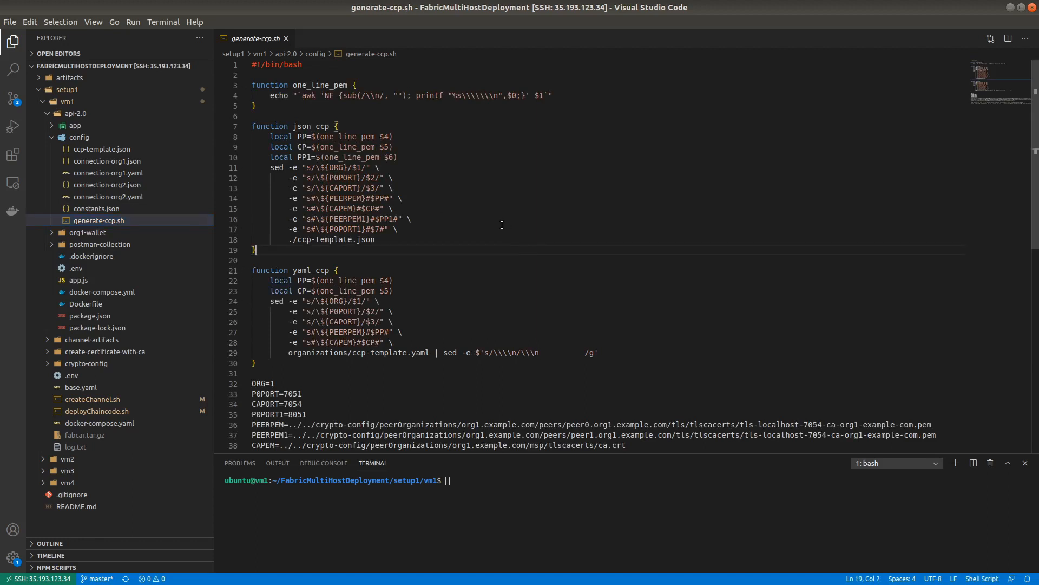
pyautogui.scroll(-3)
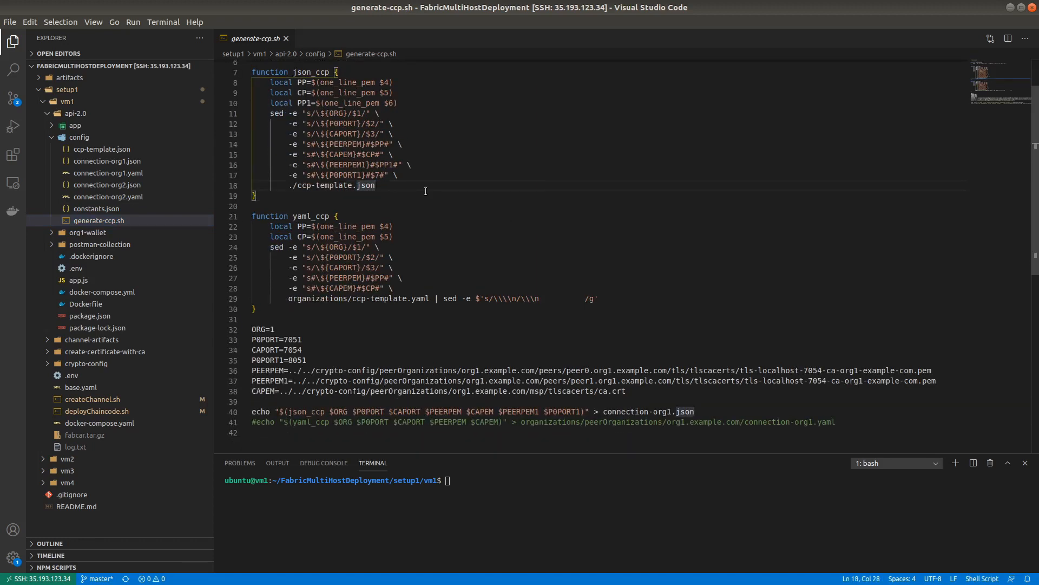
pyautogui.scroll(3)
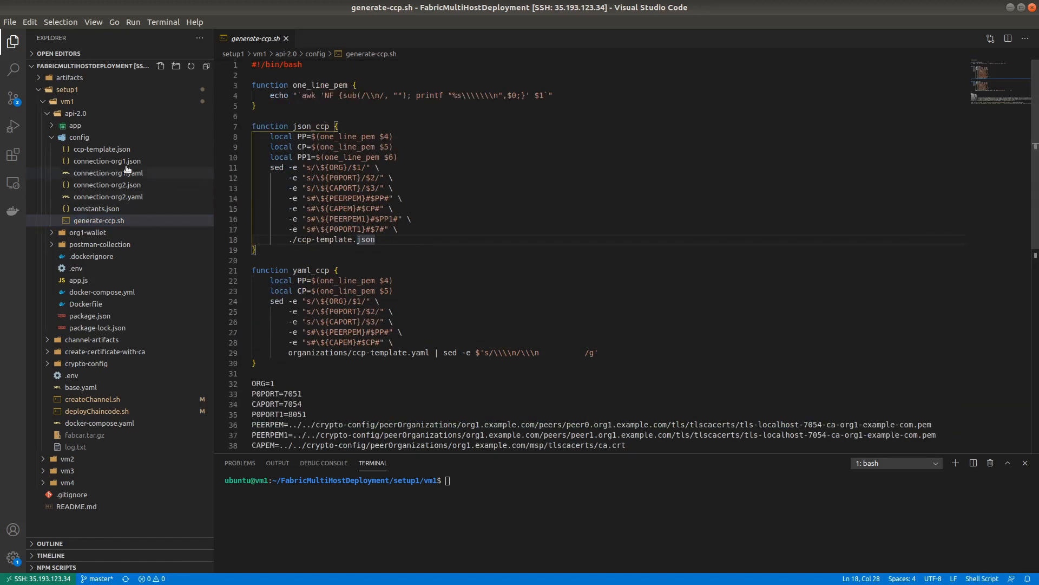
# Scroll through ccp-template.json, then reopen connection-org1.json
pyautogui.click(101, 148)
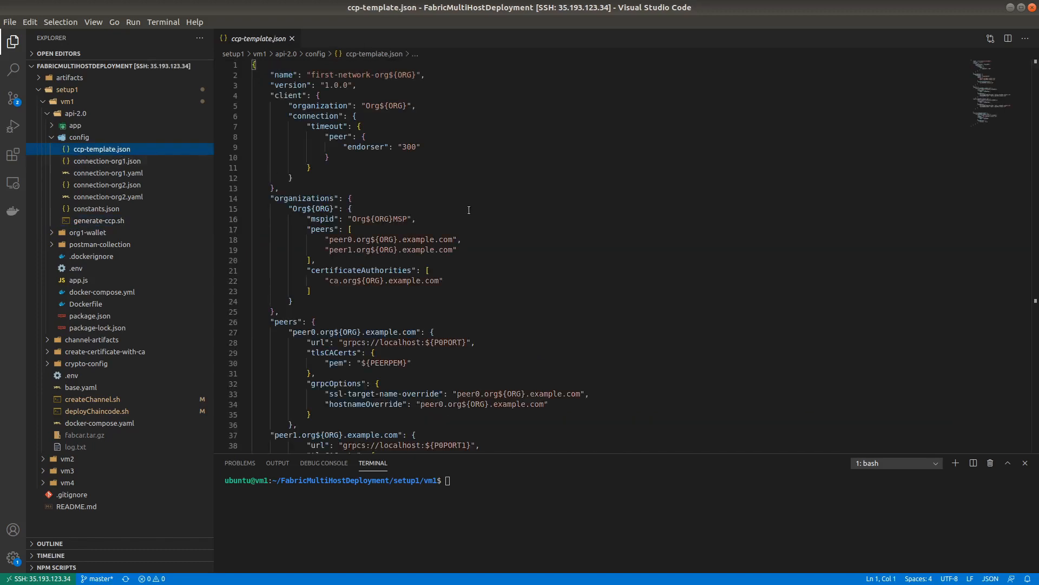
pyautogui.scroll(-3)
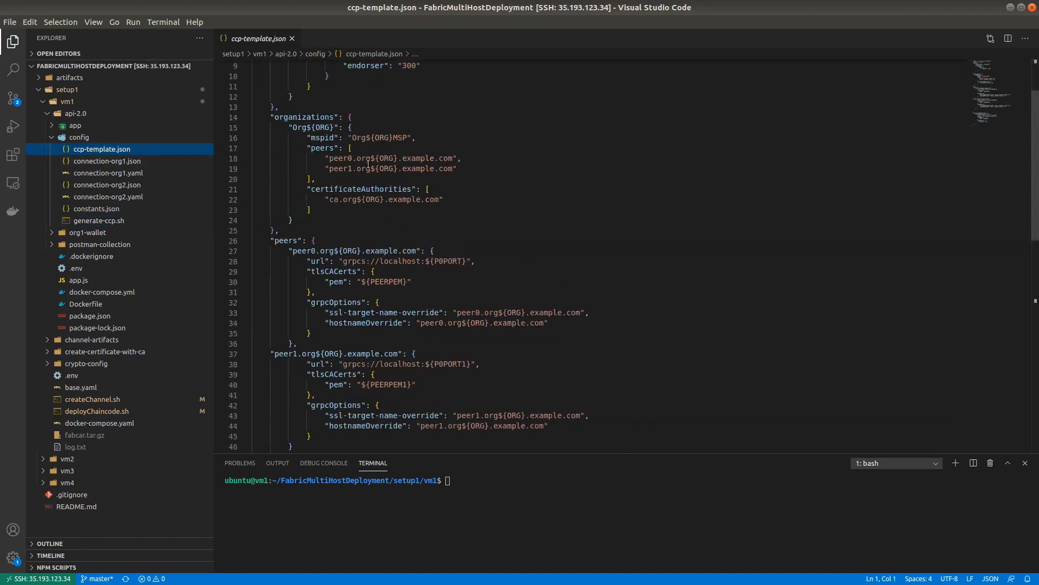
pyautogui.scroll(3)
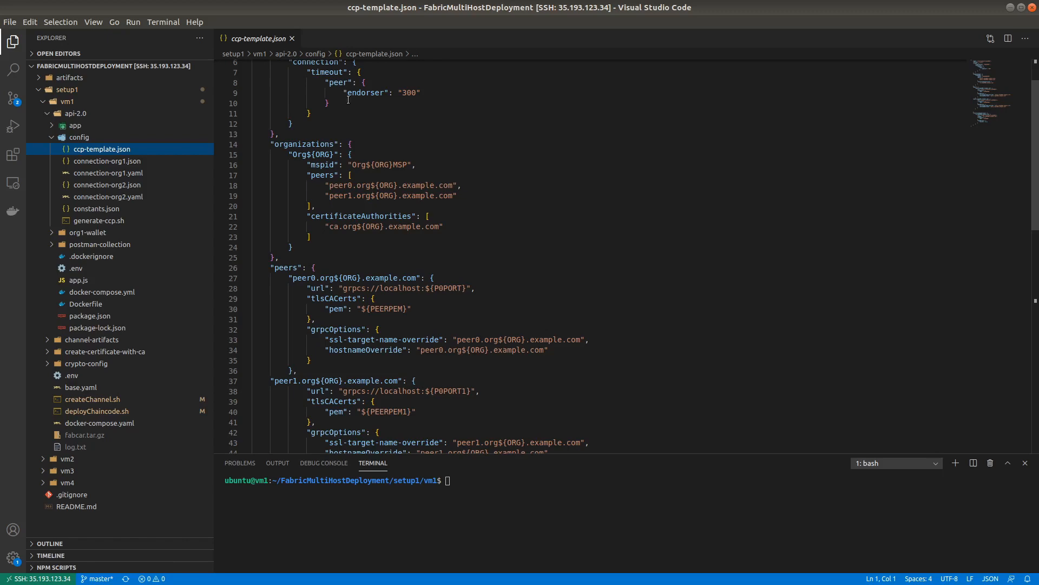
pyautogui.click(107, 160)
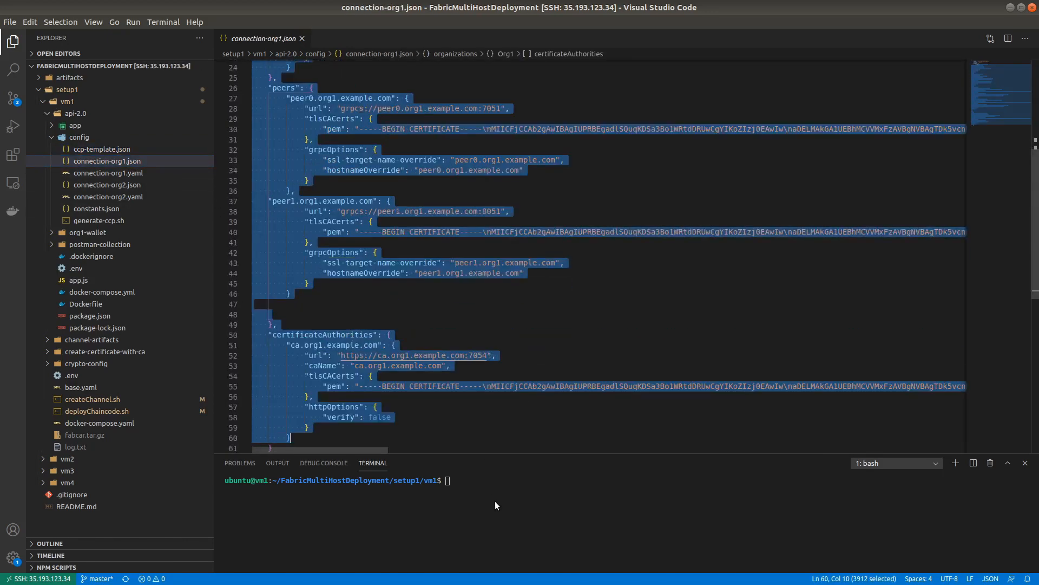
# Clear all contents of connection-org1.json and return to generate-ccp.sh
pyautogui.scroll(3)
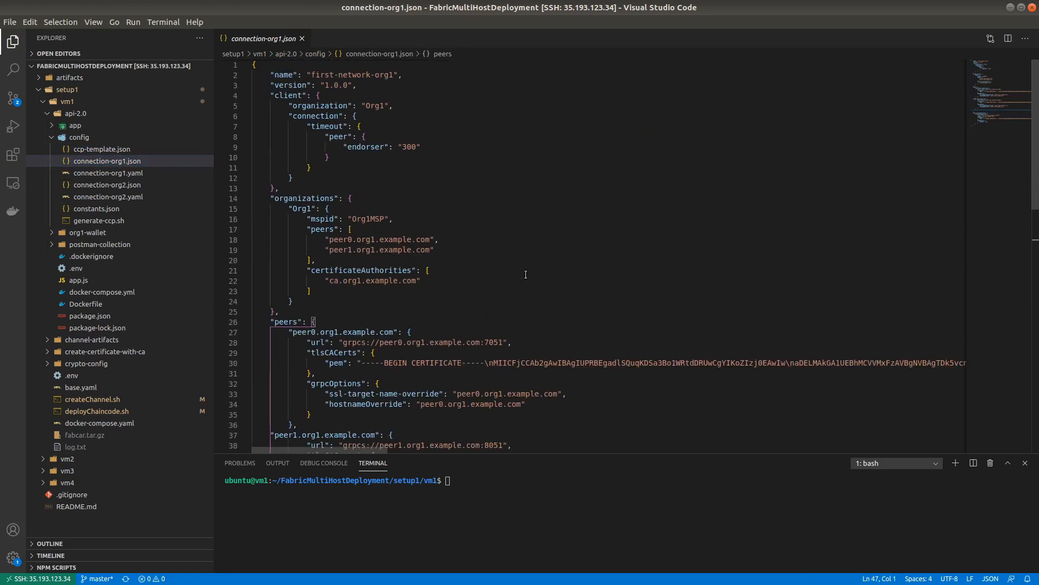
pyautogui.click(428, 269)
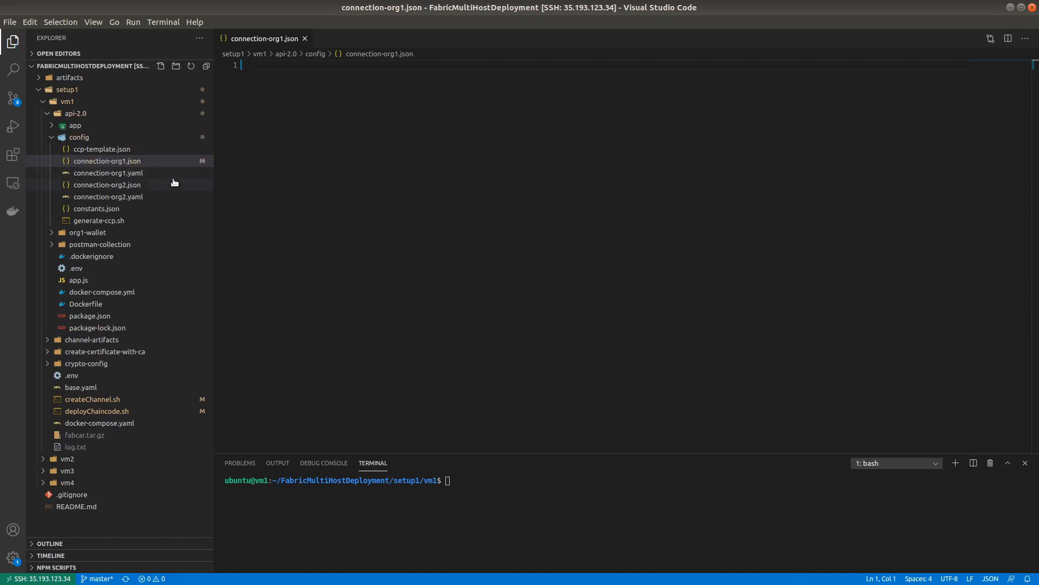
pyautogui.moveTo(99, 221)
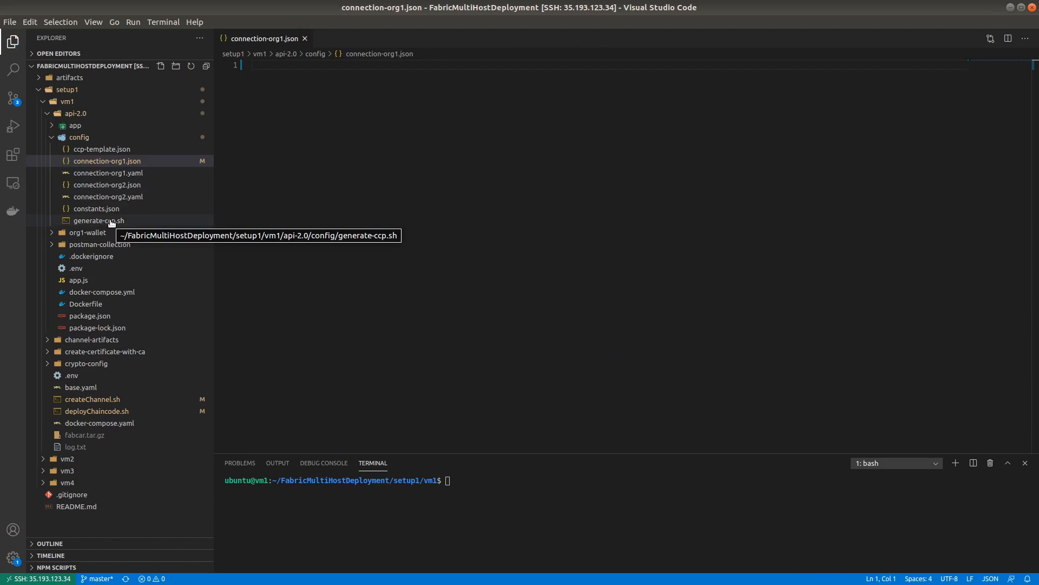
pyautogui.click(97, 220)
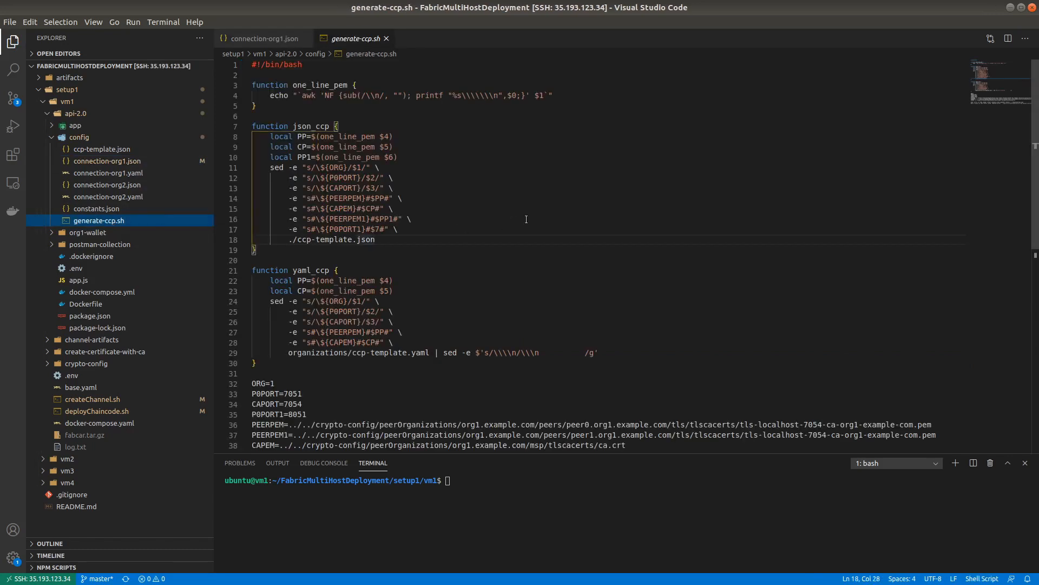
# Compare generate-ccp.sh against the placeholders in ccp-template.json
pyautogui.scroll(-3)
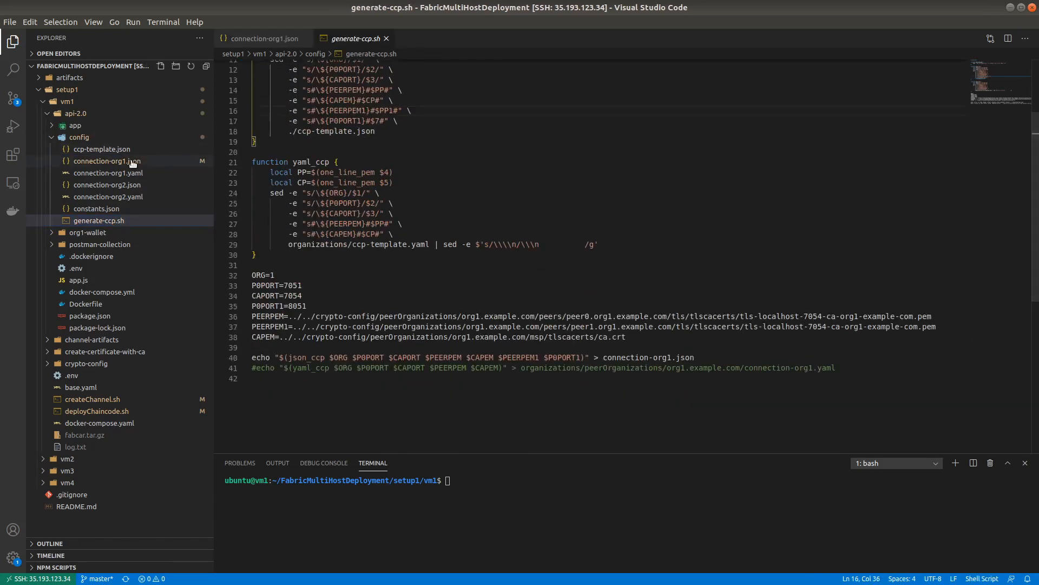
pyautogui.moveTo(106, 162)
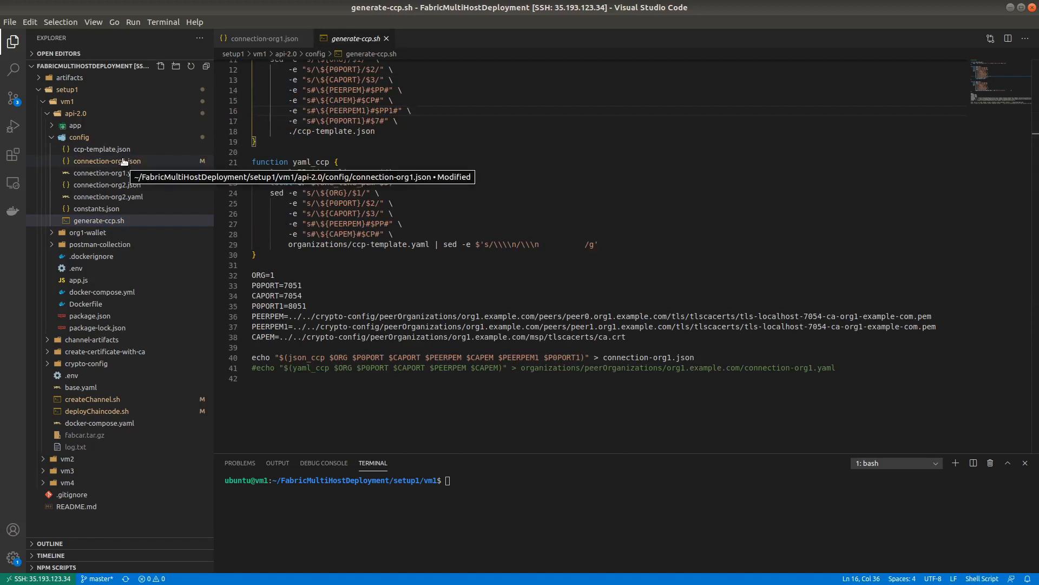
pyautogui.click(103, 149)
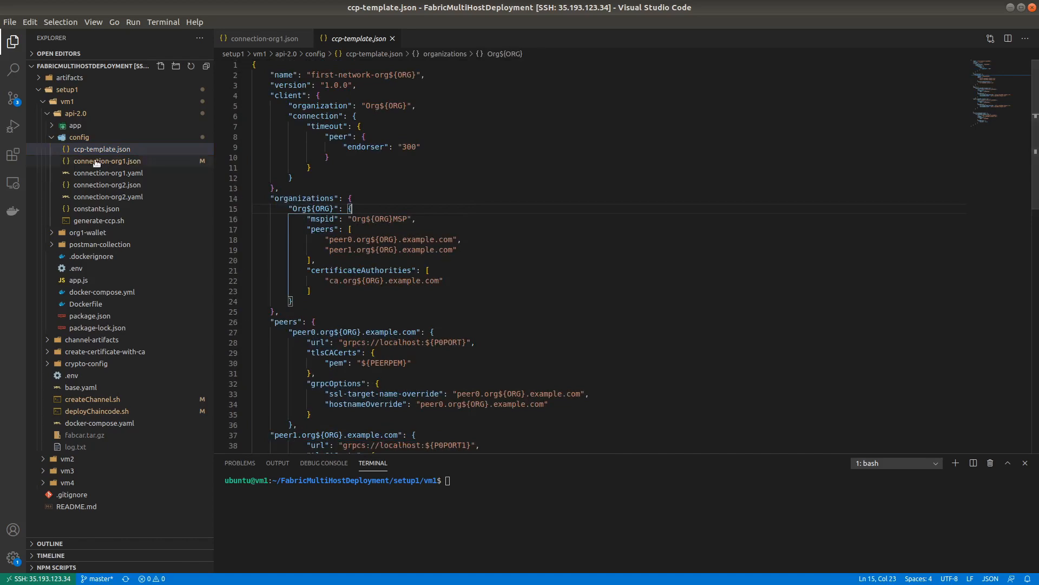
pyautogui.scroll(-3)
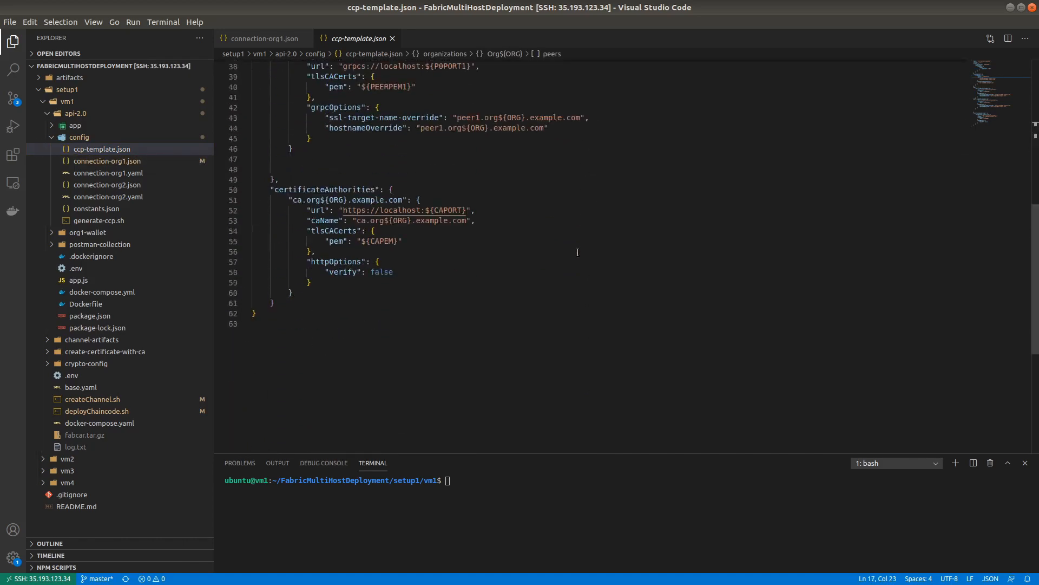
pyautogui.click(98, 220)
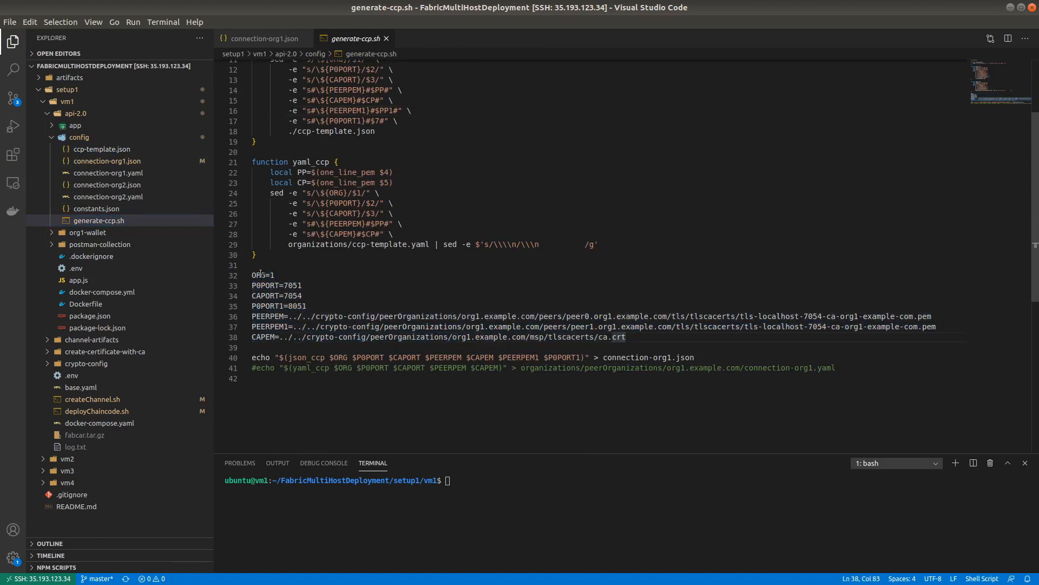
# Highlight the CA port 7054, peer0 port 7051, PEERPEM1 variable and connection-org1.json output
pyautogui.doubleClick(292, 295)
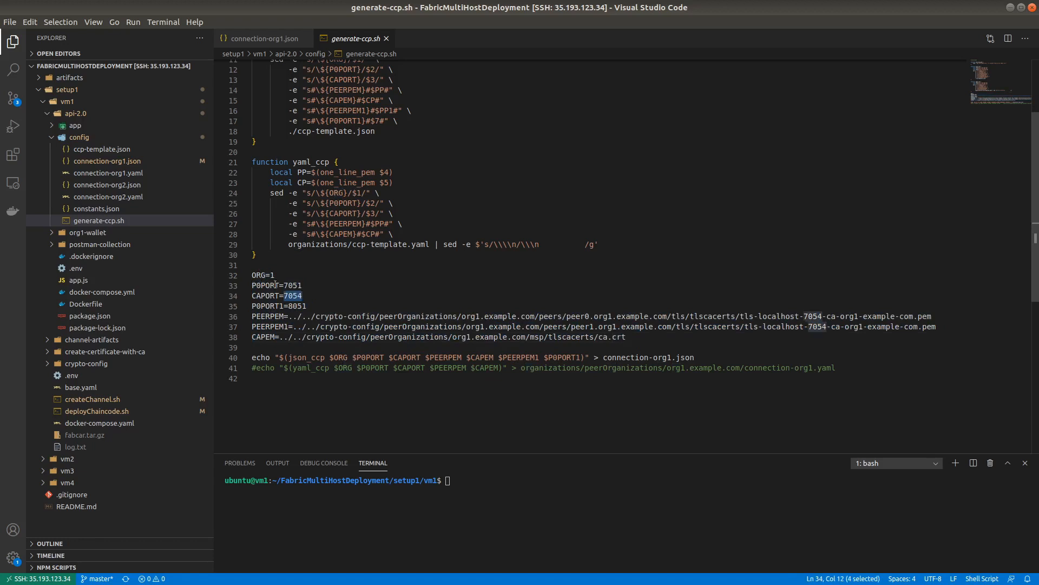
pyautogui.click(292, 285)
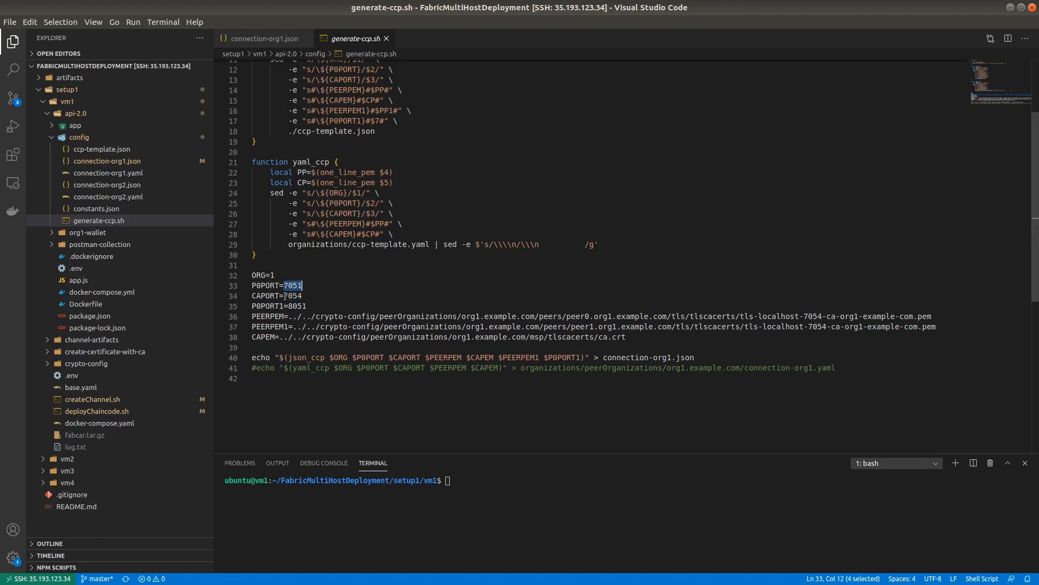
pyautogui.click(292, 296)
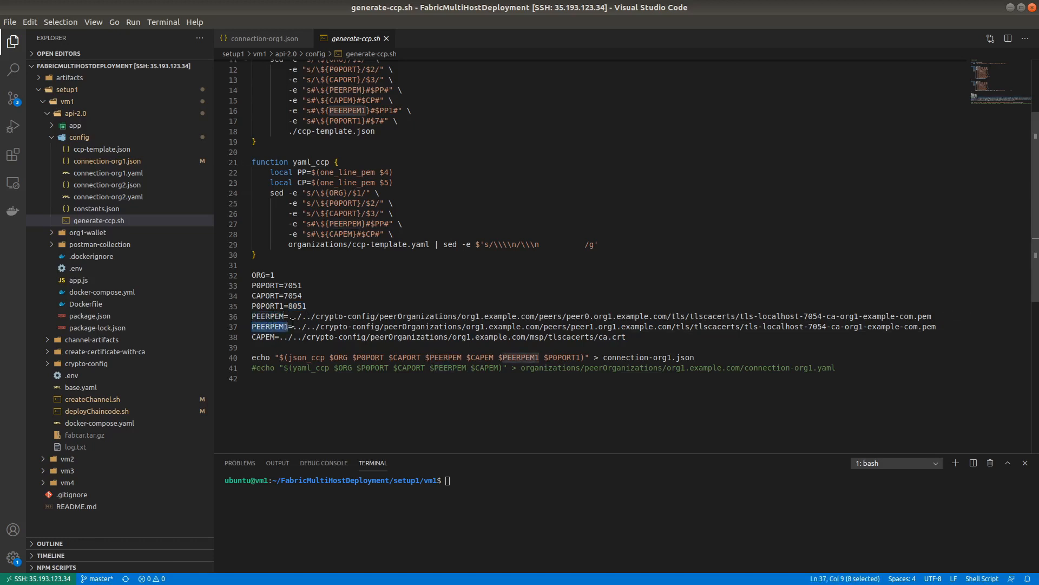
pyautogui.moveTo(846, 325)
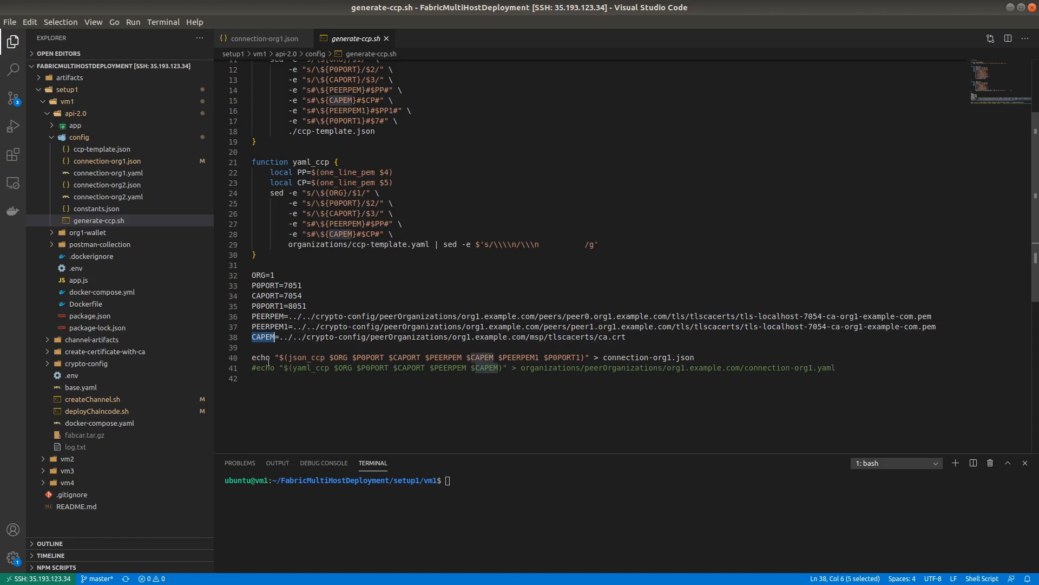
pyautogui.click(603, 357)
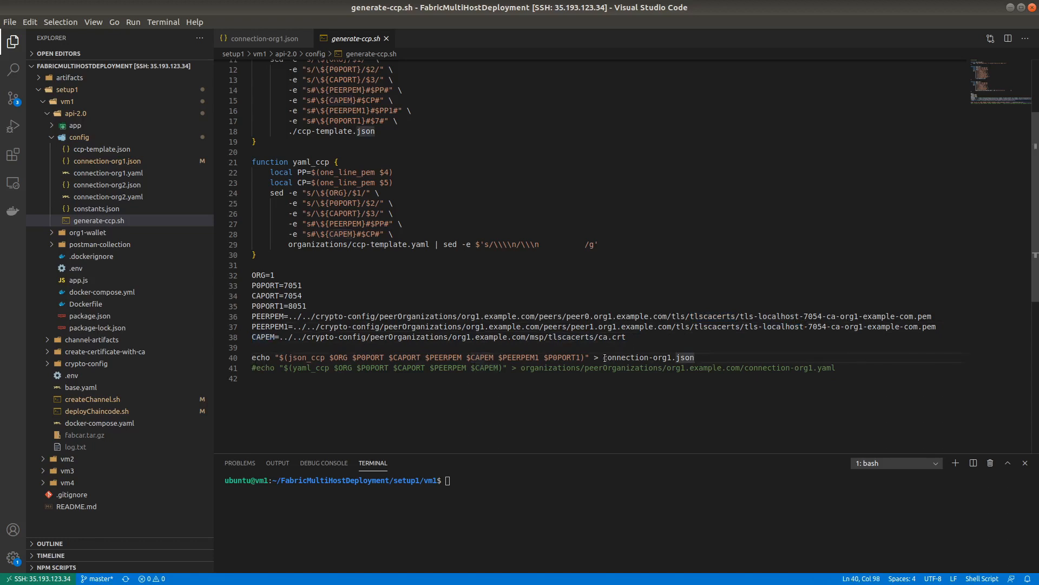
pyautogui.moveTo(623, 565)
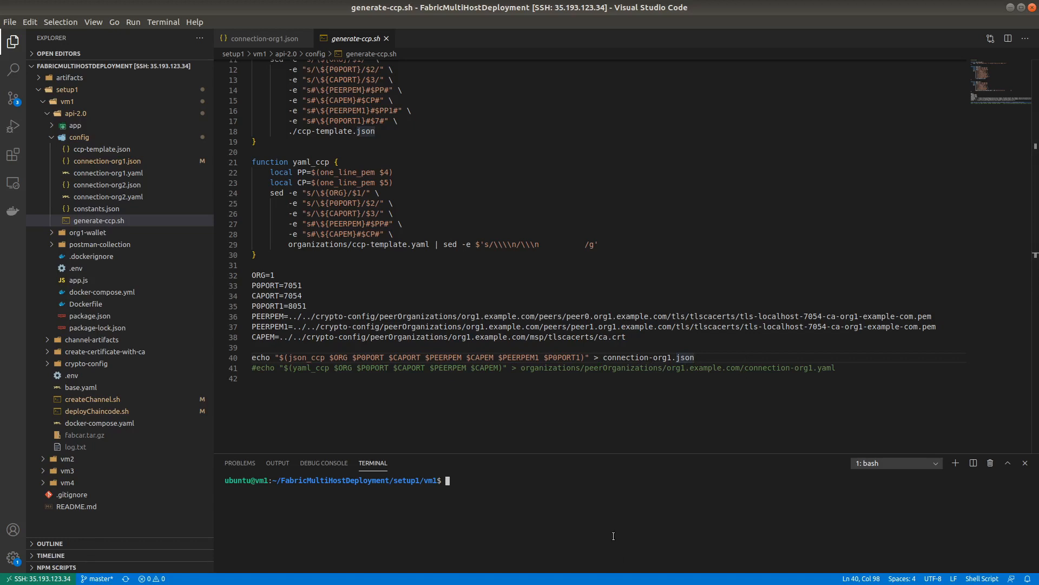
# Run 'cd api-2.0/config/' and then './generate-ccp.sh' in the terminal
pyautogui.write('cd')
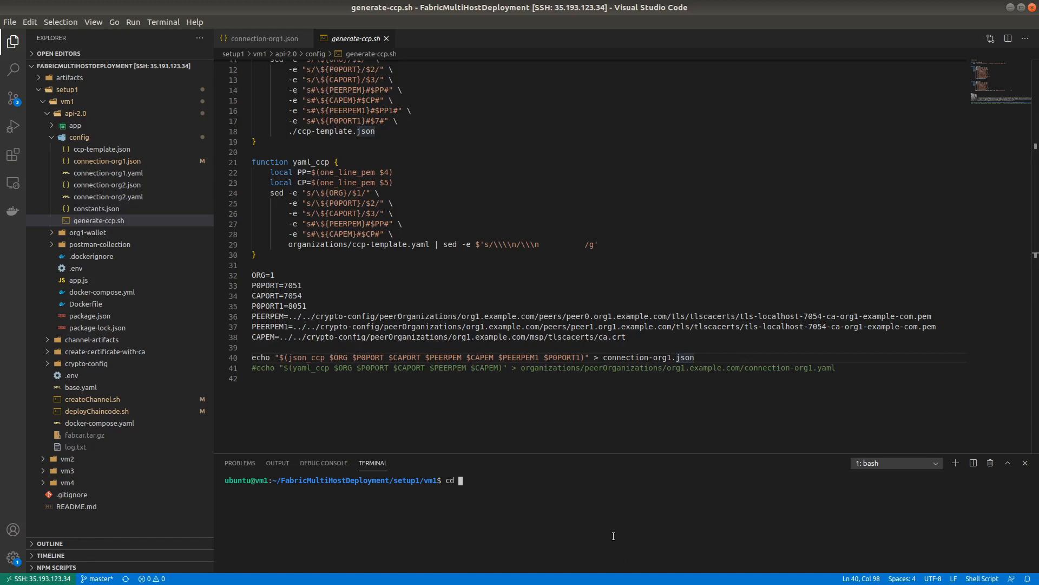
pyautogui.write('api-2.0/')
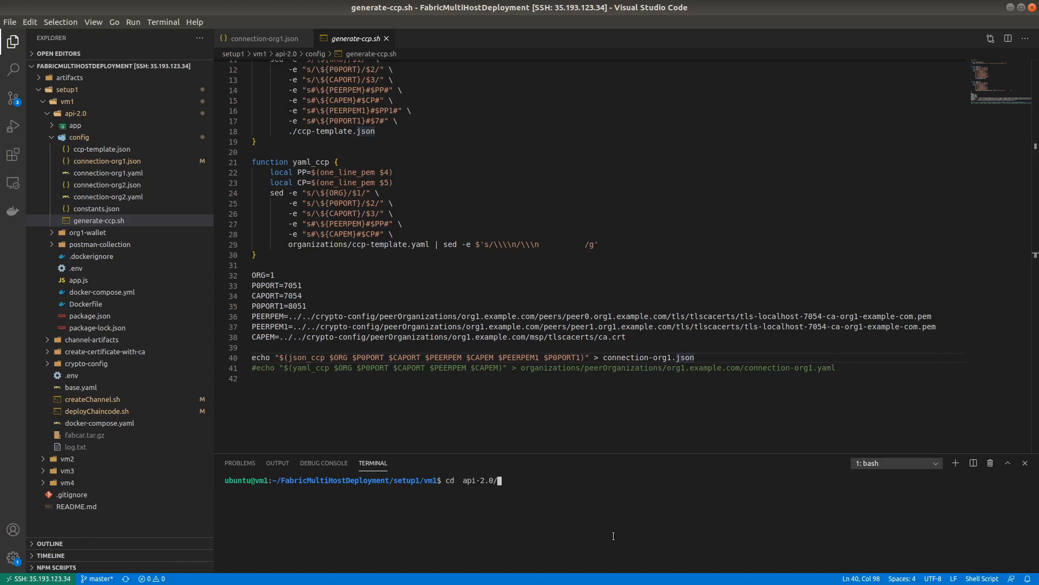
pyautogui.write('config/')
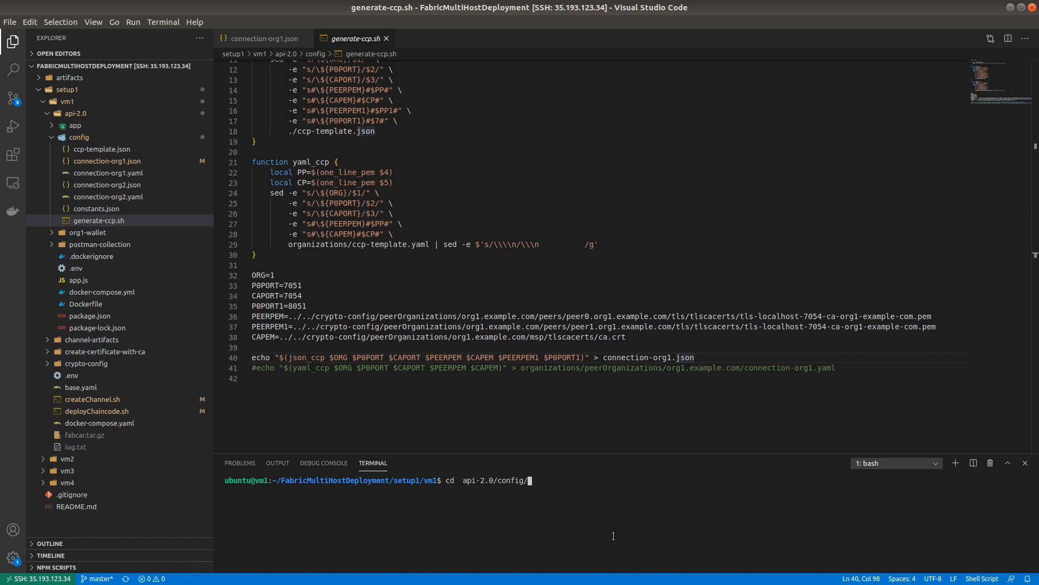
pyautogui.press('Return')
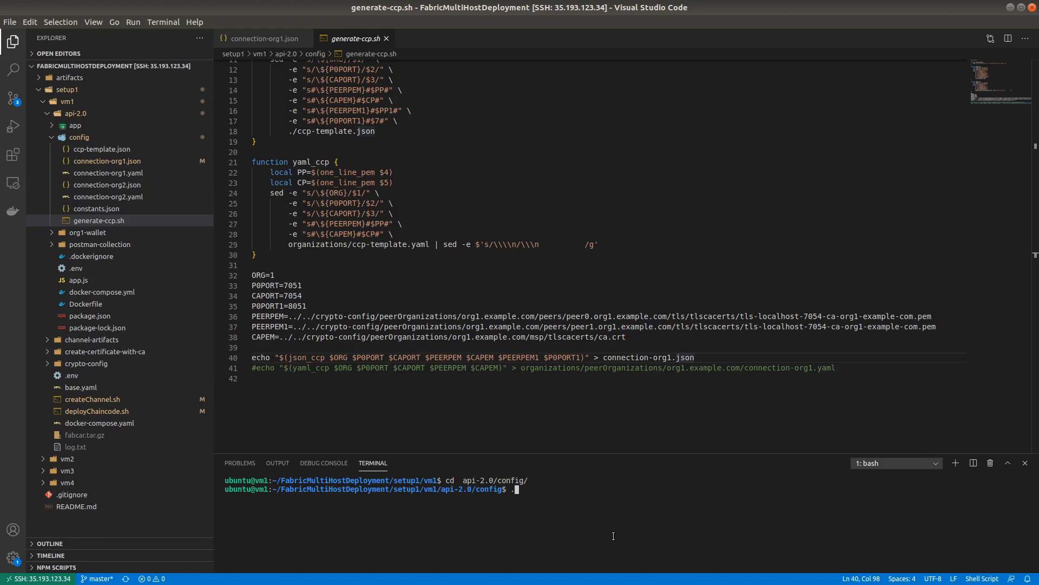
pyautogui.write('./generate-ccp.sh')
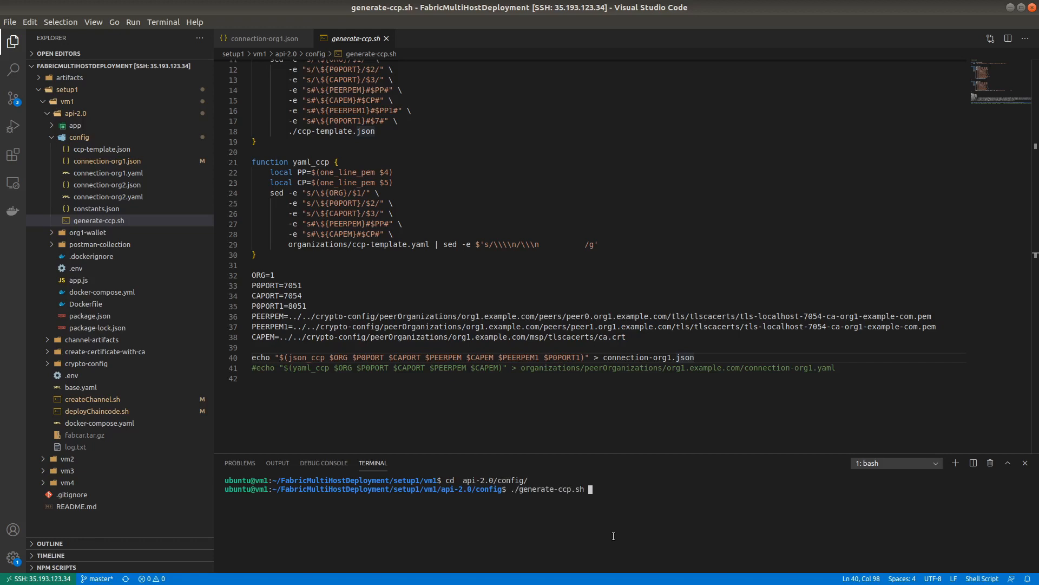
pyautogui.press('Return')
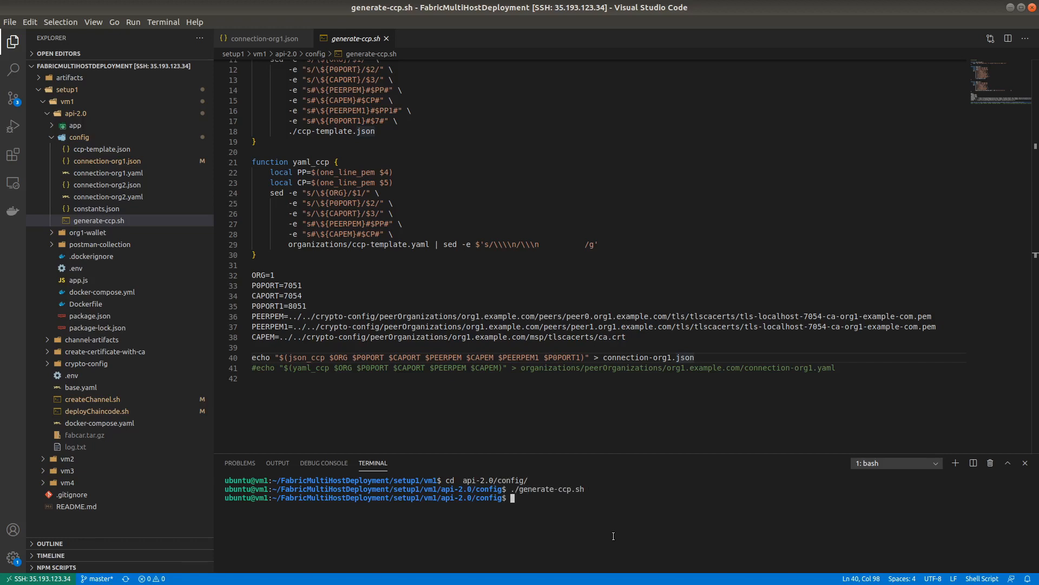
pyautogui.moveTo(106, 160)
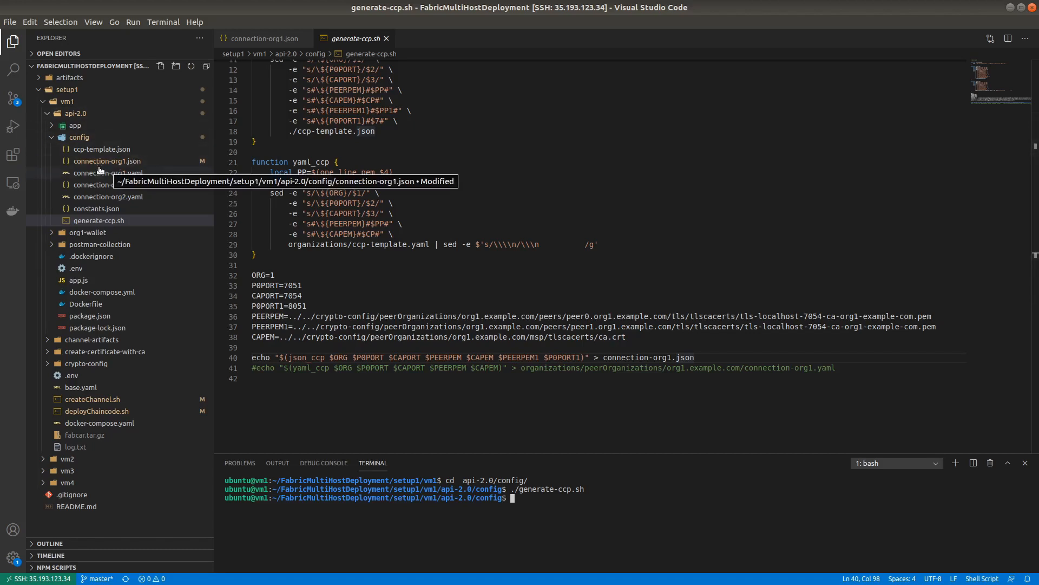
# Open the regenerated connection-org1.json and scroll through its Org1 peers and certificates
pyautogui.click(107, 160)
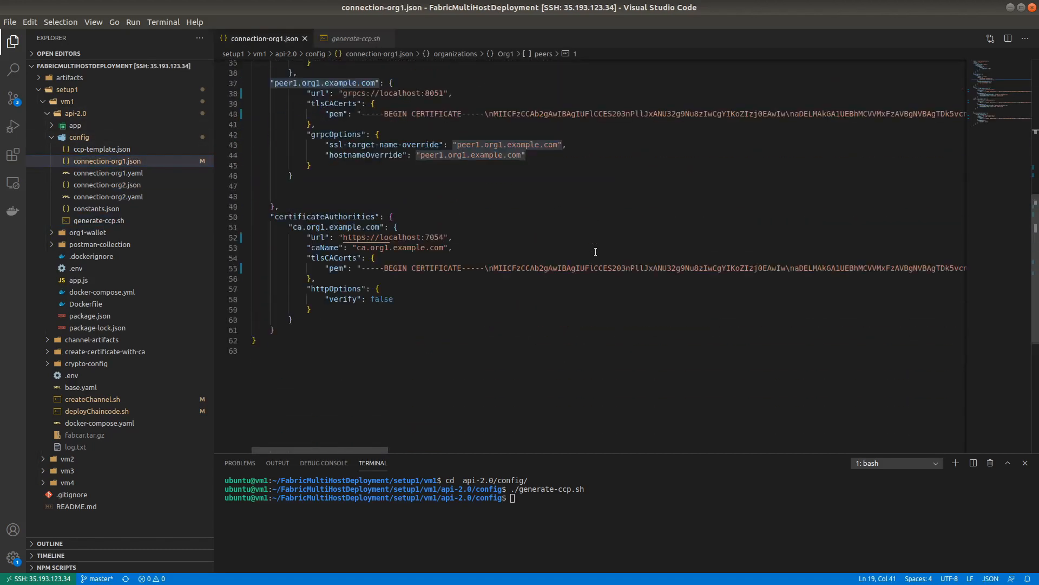
pyautogui.scroll(3)
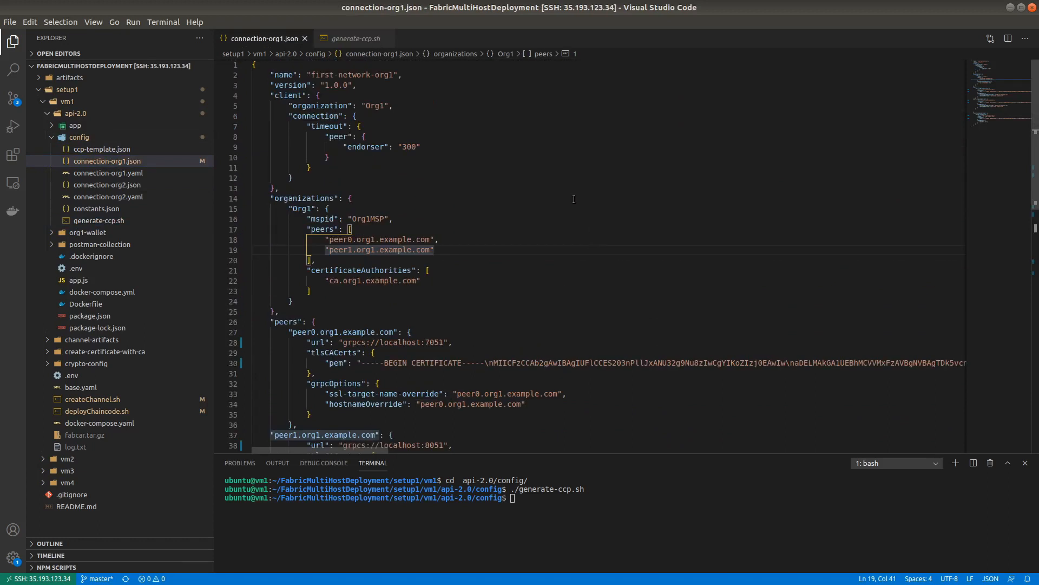
pyautogui.moveTo(98, 221)
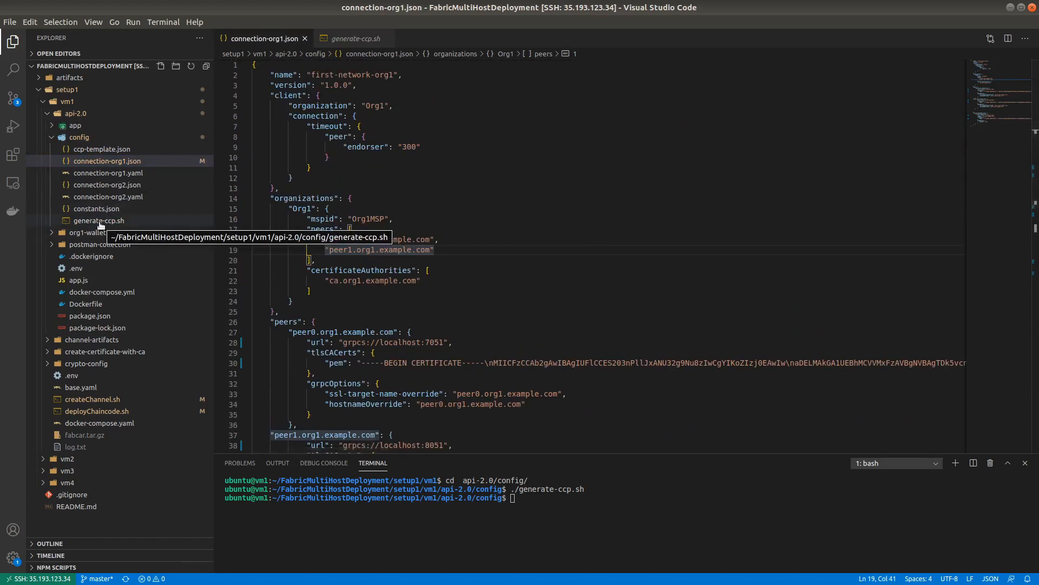
pyautogui.moveTo(656, 247)
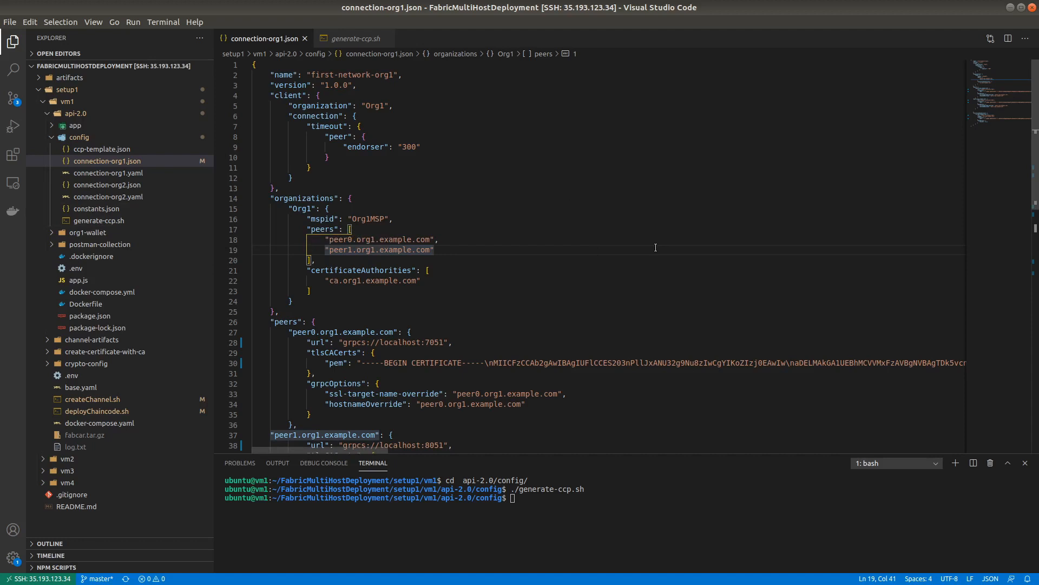
pyautogui.moveTo(640, 299)
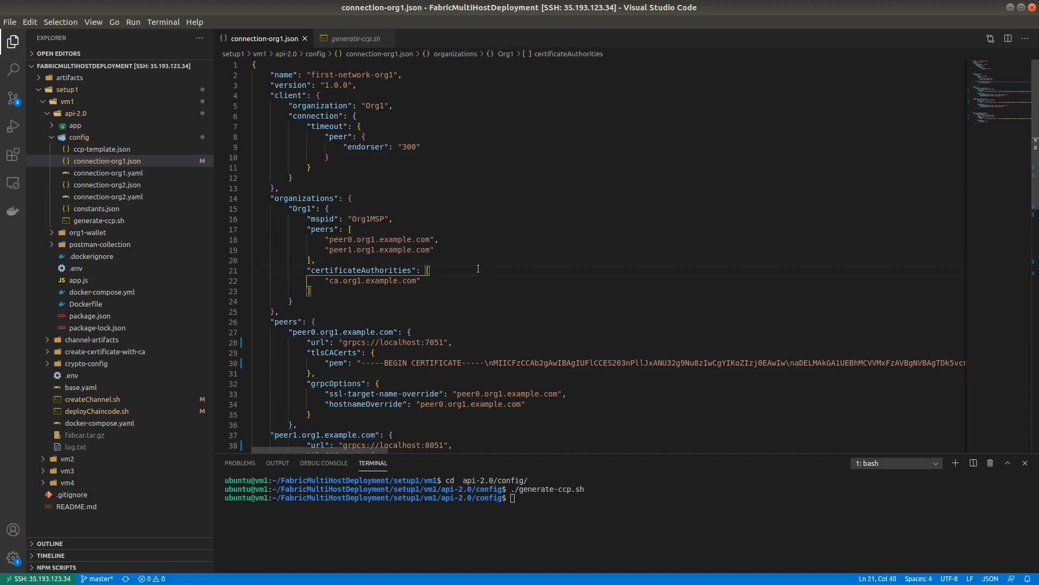
pyautogui.moveTo(520, 275)
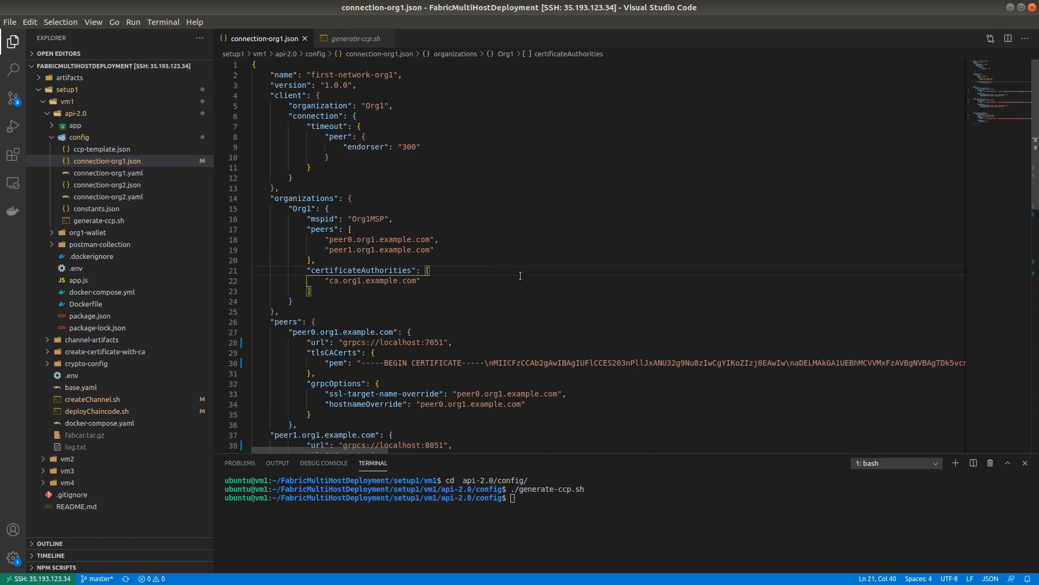